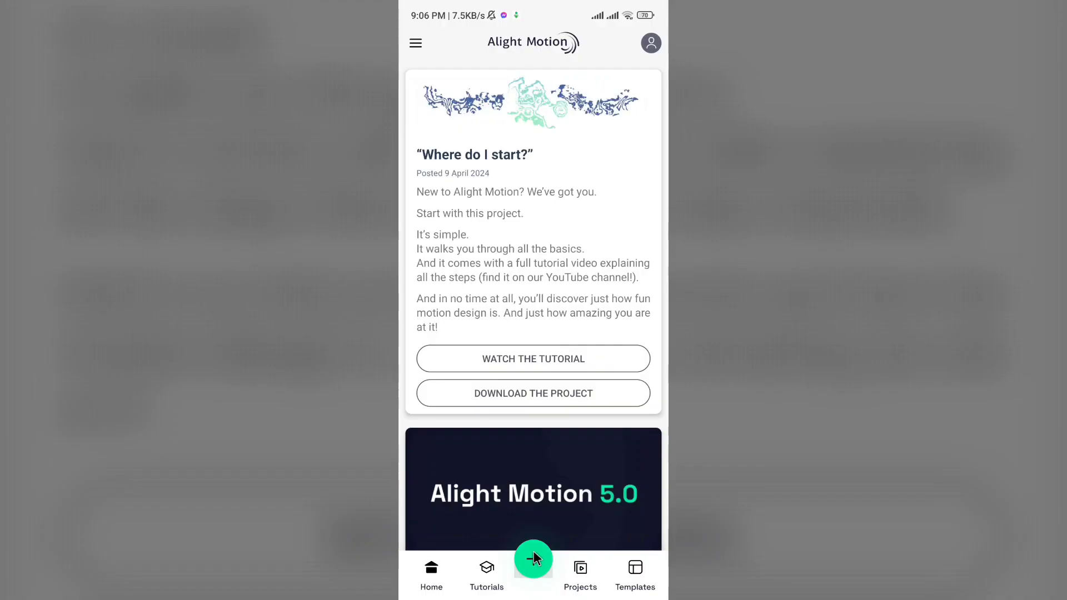
Step: Create a new Alight Motion project from the home screen's green + button
{"action": "left_click", "coordinate": [533, 557]}
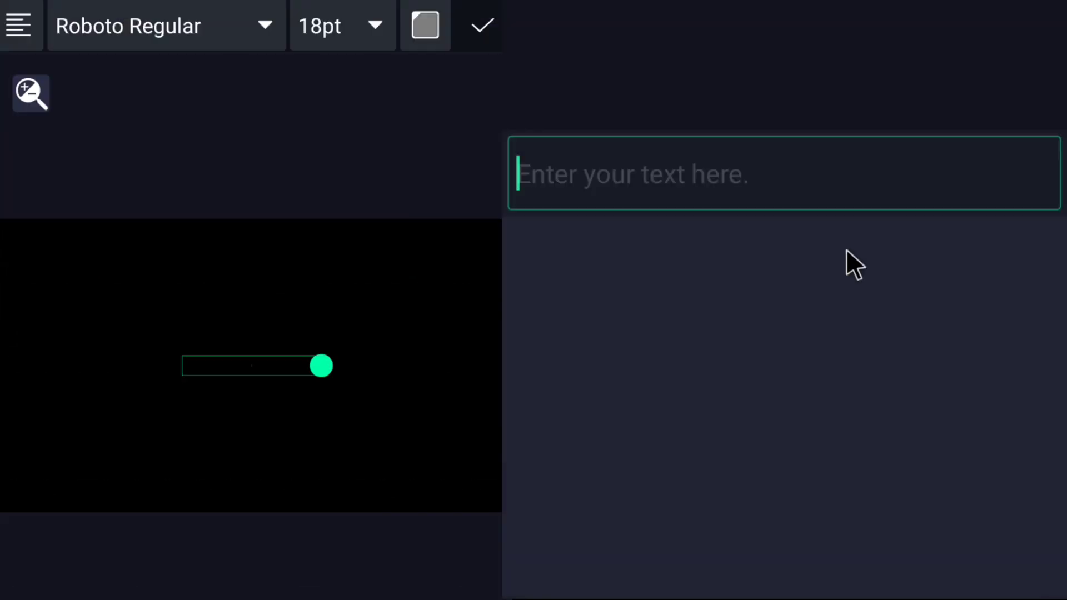
Step: Add a 64pt 'test' text layer and a second 'camara' text layer
{"action": "type", "text": "test"}
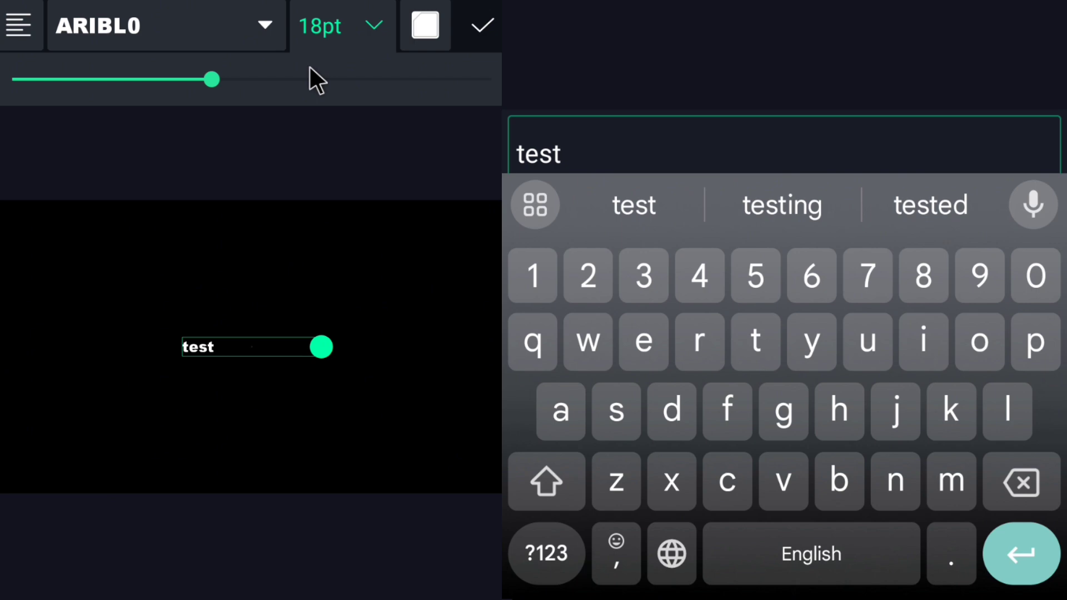
{"action": "left_click_drag", "start_coordinate": [214, 80], "coordinate": [391, 79]}
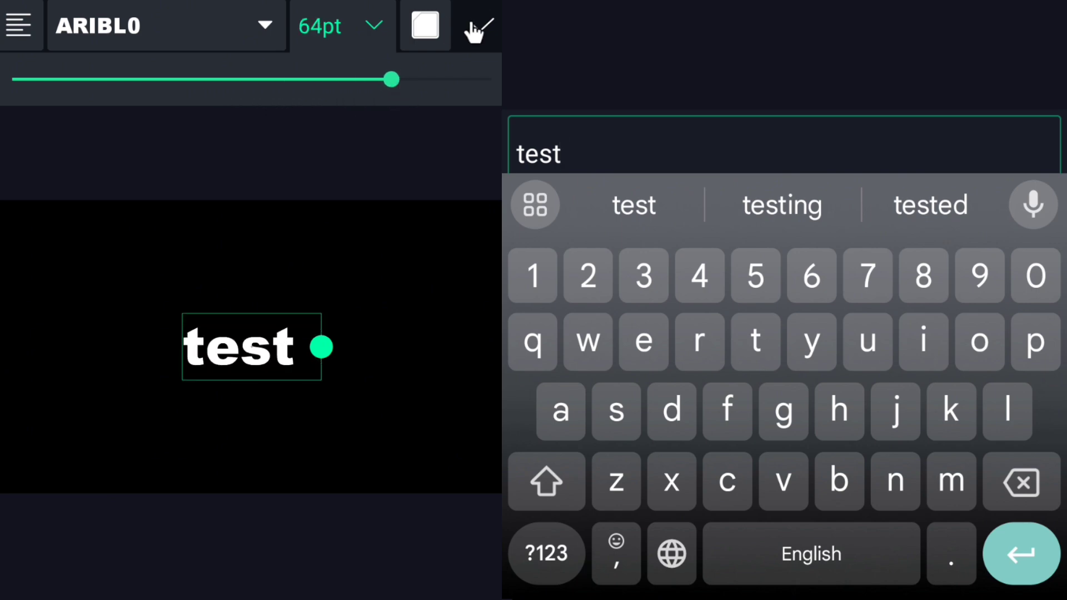
{"action": "left_click", "coordinate": [479, 26]}
{"action": "type", "text": "camara"}
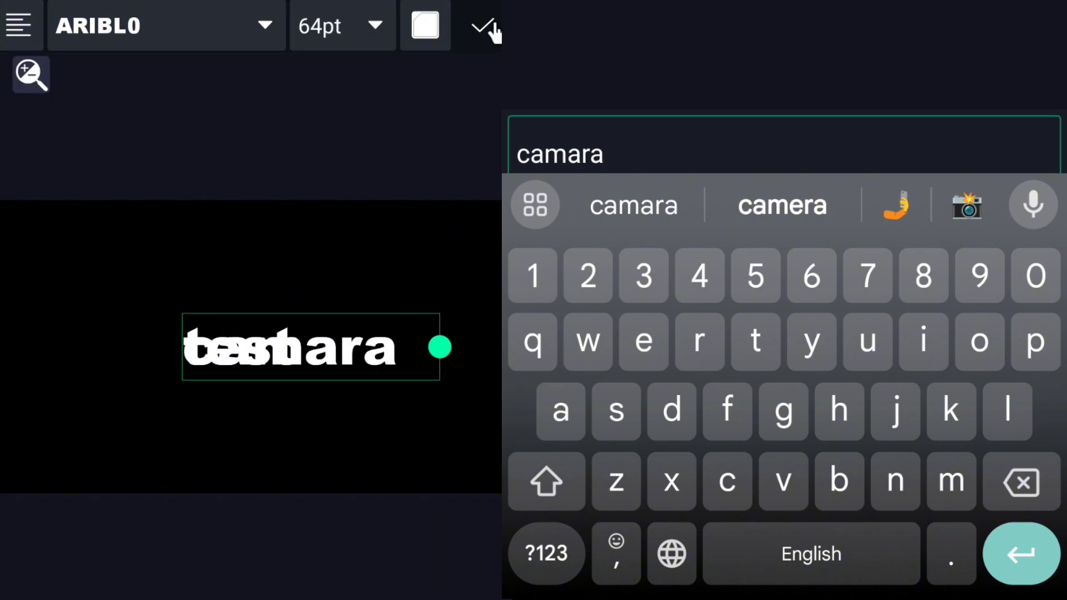
{"action": "left_click", "coordinate": [485, 26]}
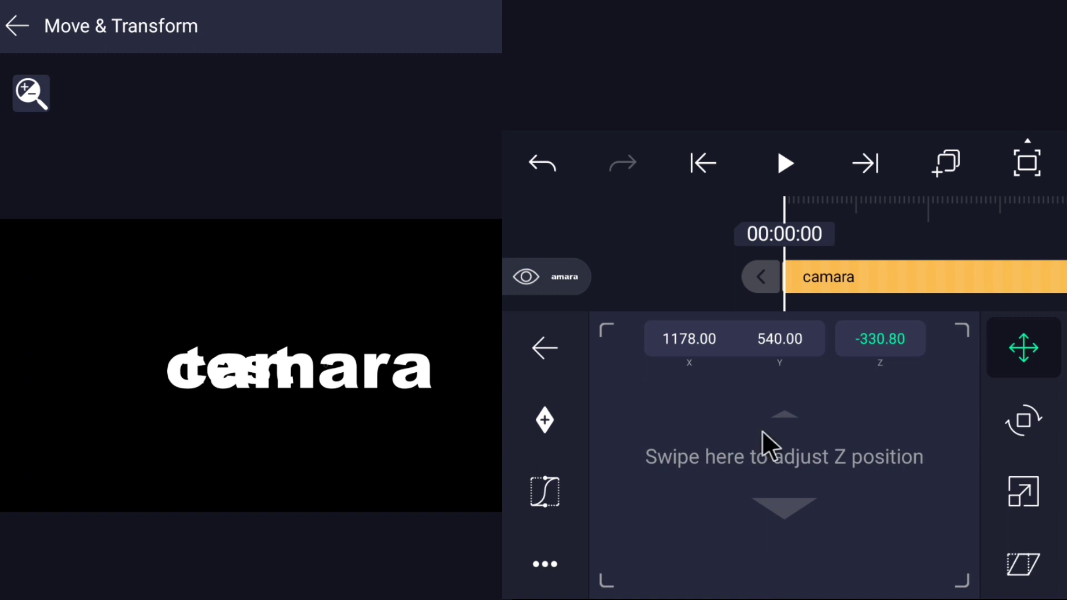
Step: Push the 'camara' text and the character image closer in Z, shifting camara in frame
{"action": "left_click_drag", "start_coordinate": [782, 442], "coordinate": [687, 507]}
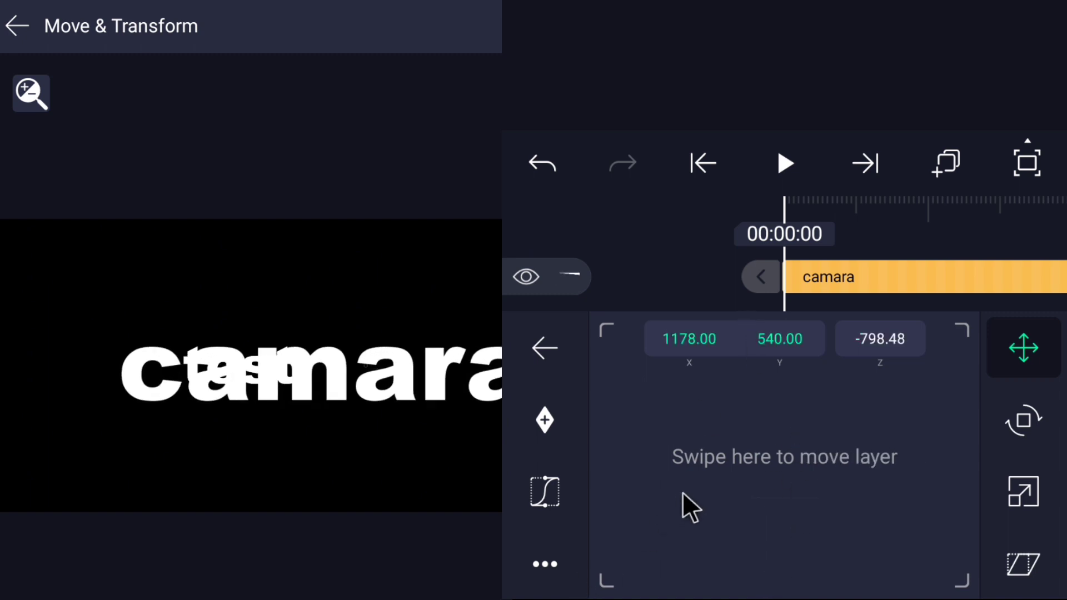
{"action": "left_click_drag", "start_coordinate": [690, 506], "coordinate": [840, 413]}
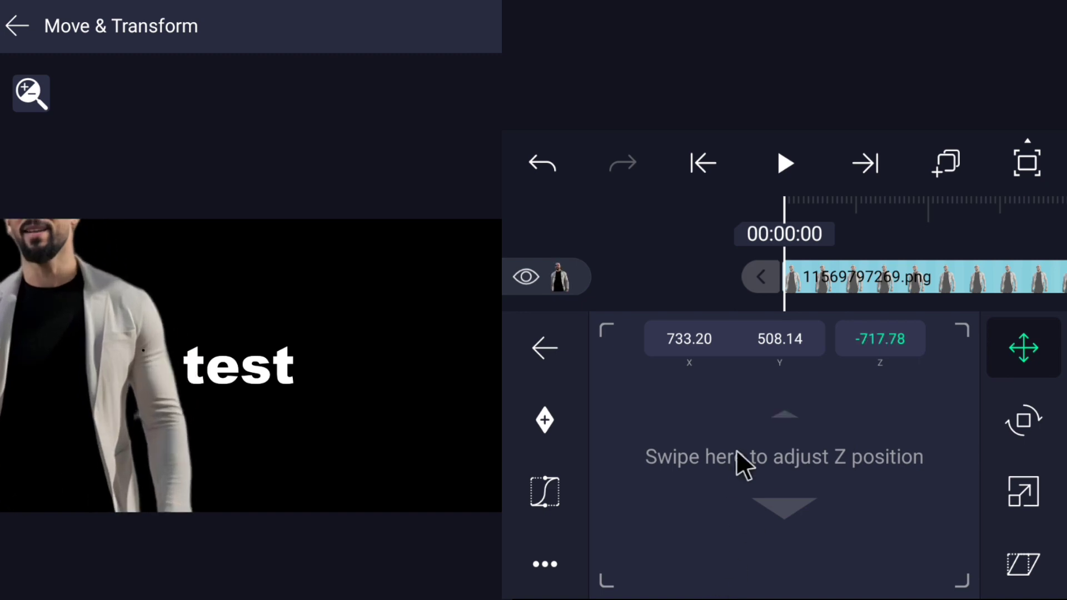
{"action": "left_click_drag", "start_coordinate": [742, 463], "coordinate": [796, 463]}
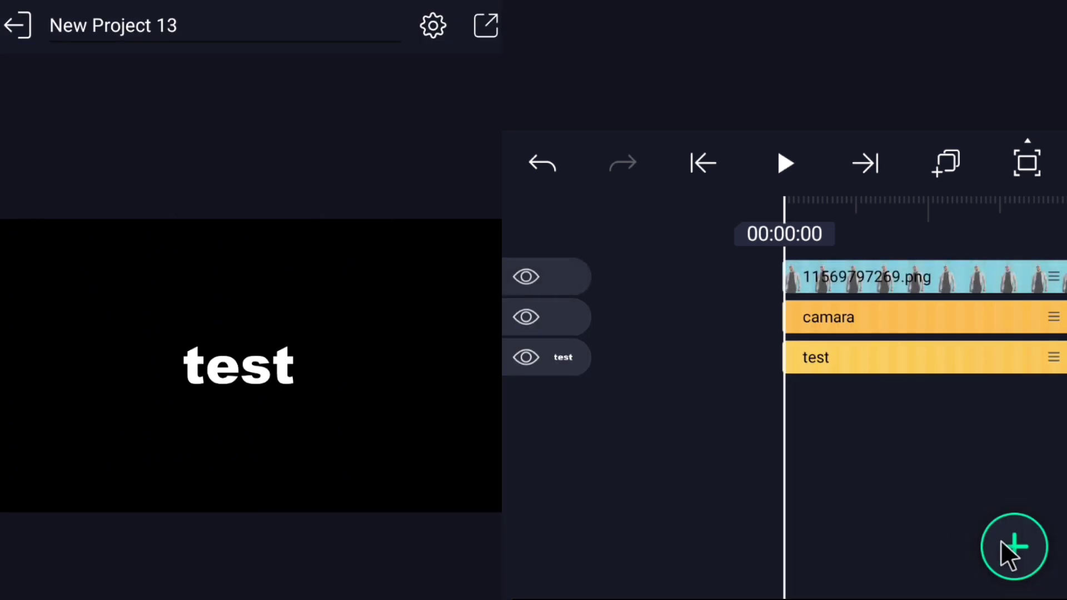
Step: Add a Camera and a Null 1 object layer from Object/Element
{"action": "left_click", "coordinate": [1013, 546]}
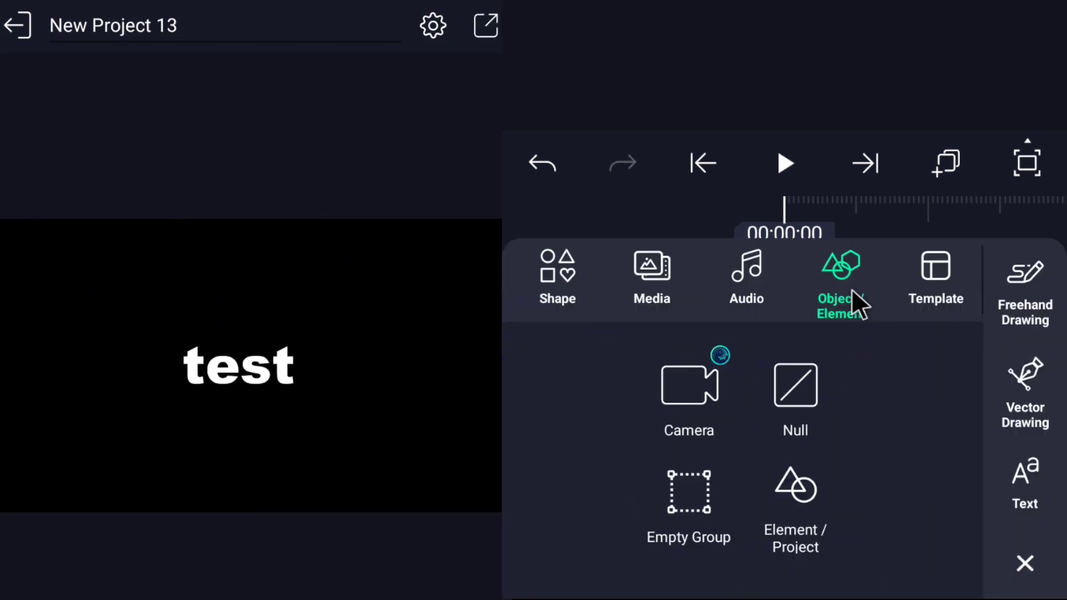
{"action": "left_click", "coordinate": [688, 387]}
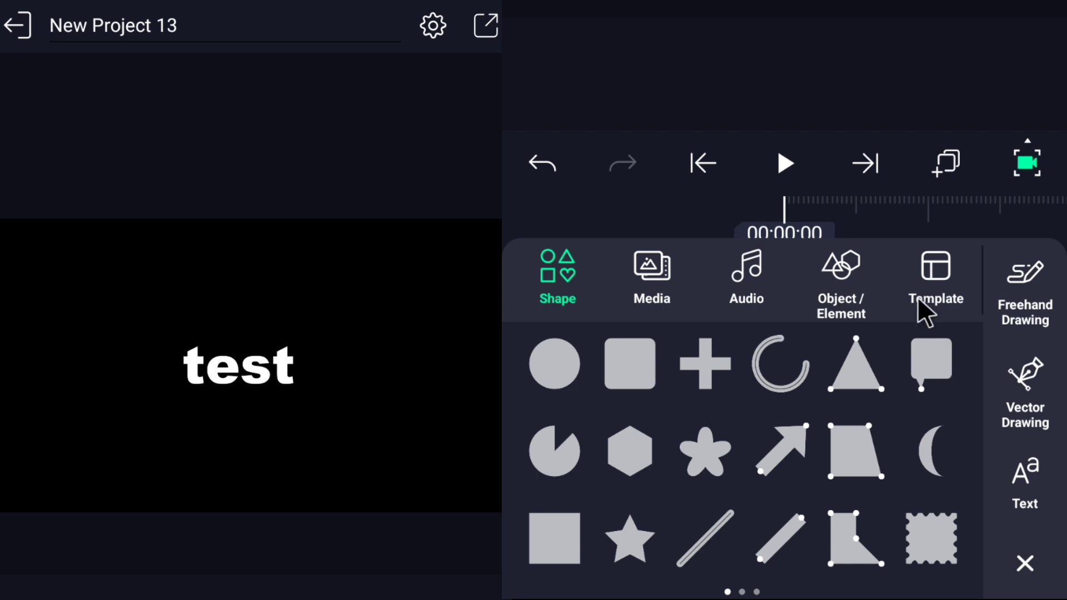
{"action": "left_click", "coordinate": [840, 277]}
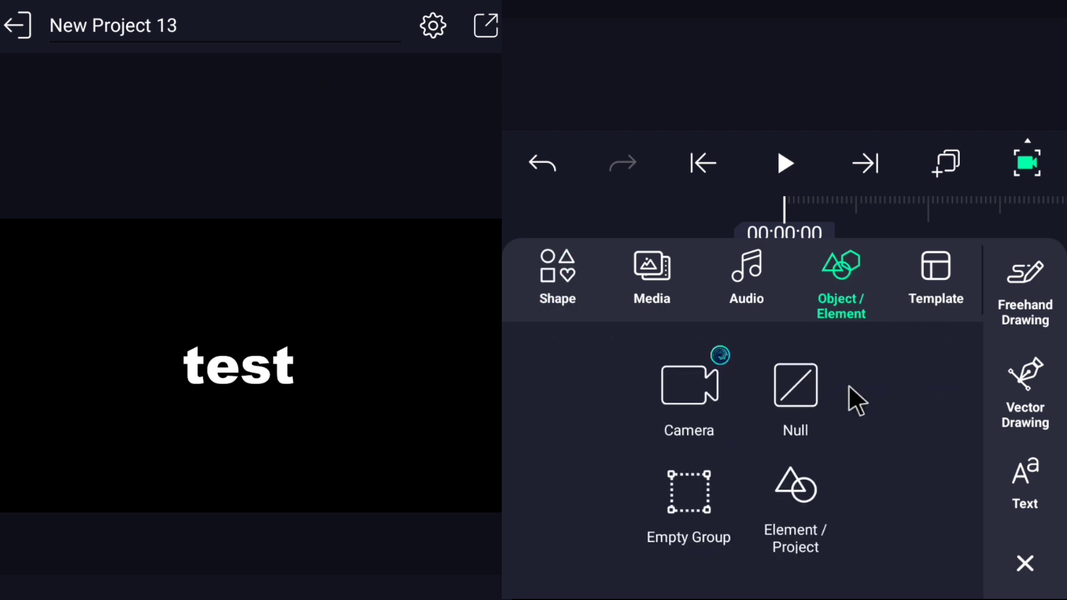
{"action": "left_click", "coordinate": [794, 388]}
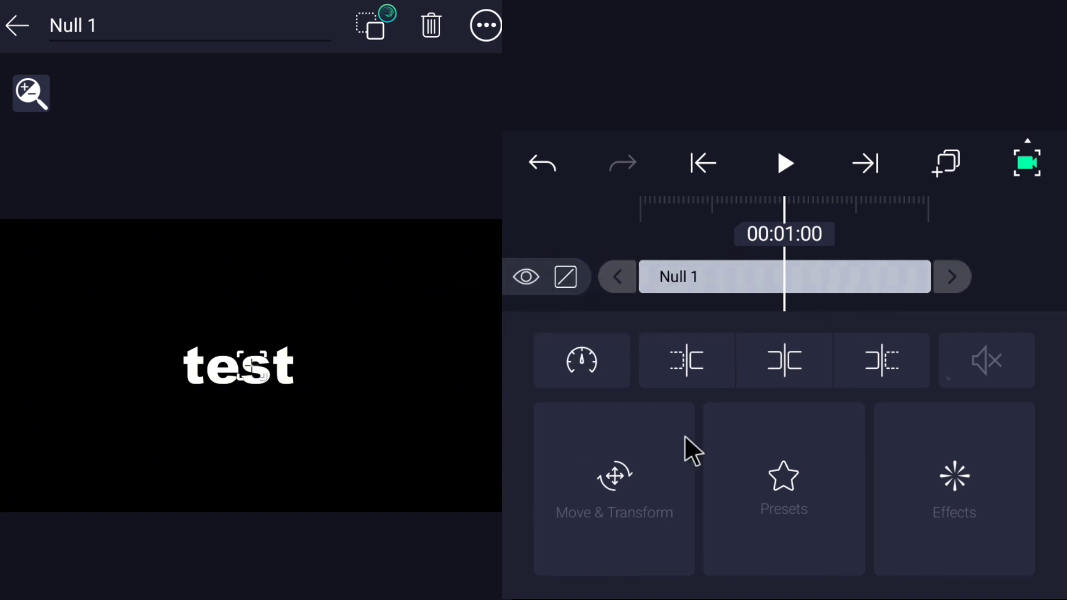
Step: Keyframe Null 1's position, moving the later keyframe deeper in Z and sideways
{"action": "left_click", "coordinate": [613, 489]}
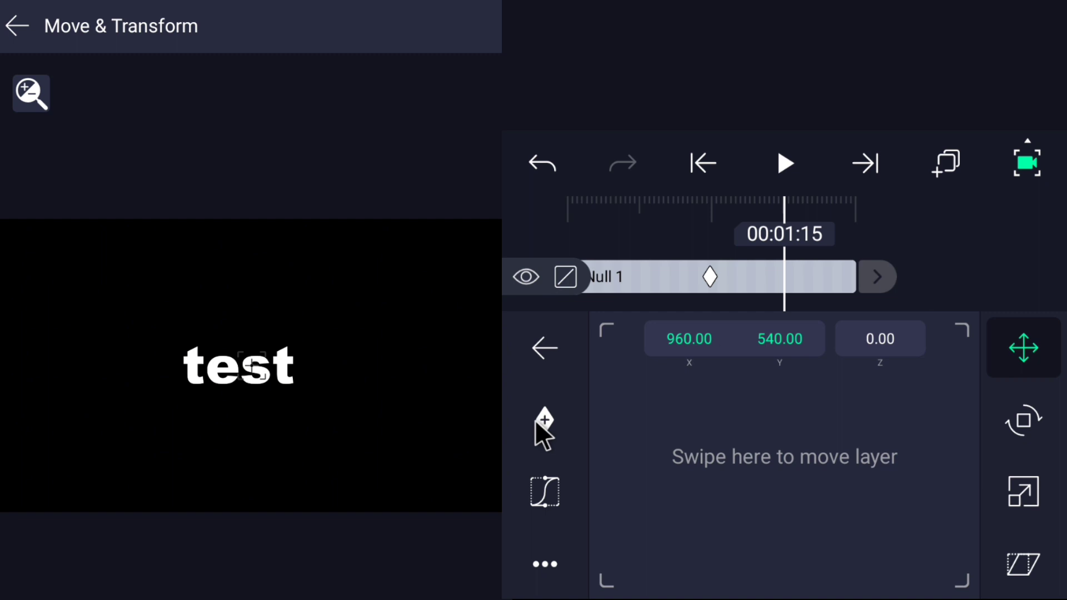
{"action": "left_click", "coordinate": [544, 420]}
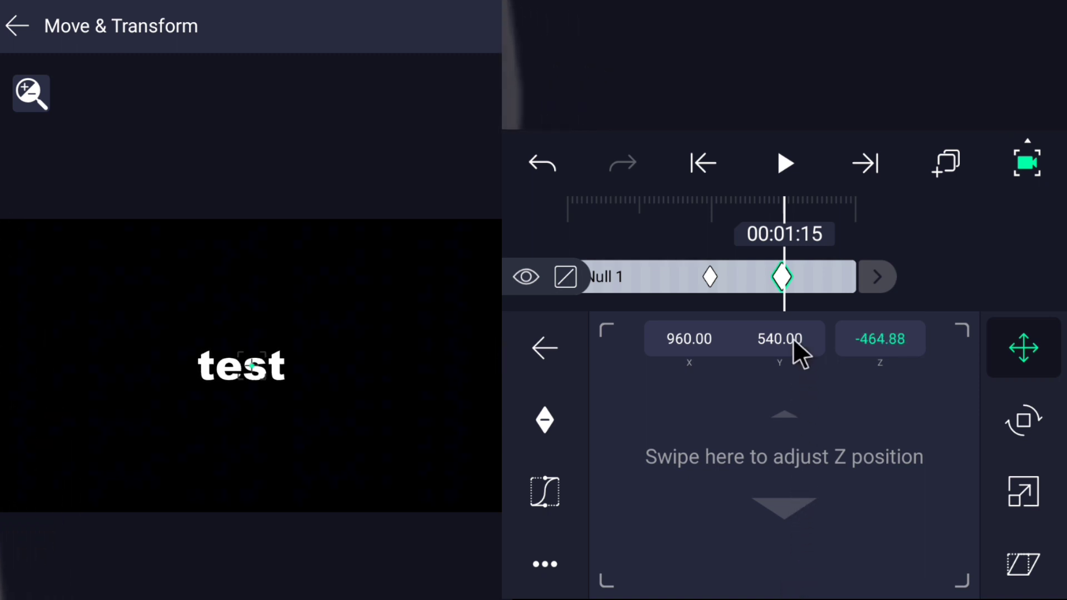
{"action": "left_click_drag", "start_coordinate": [784, 354], "coordinate": [830, 491]}
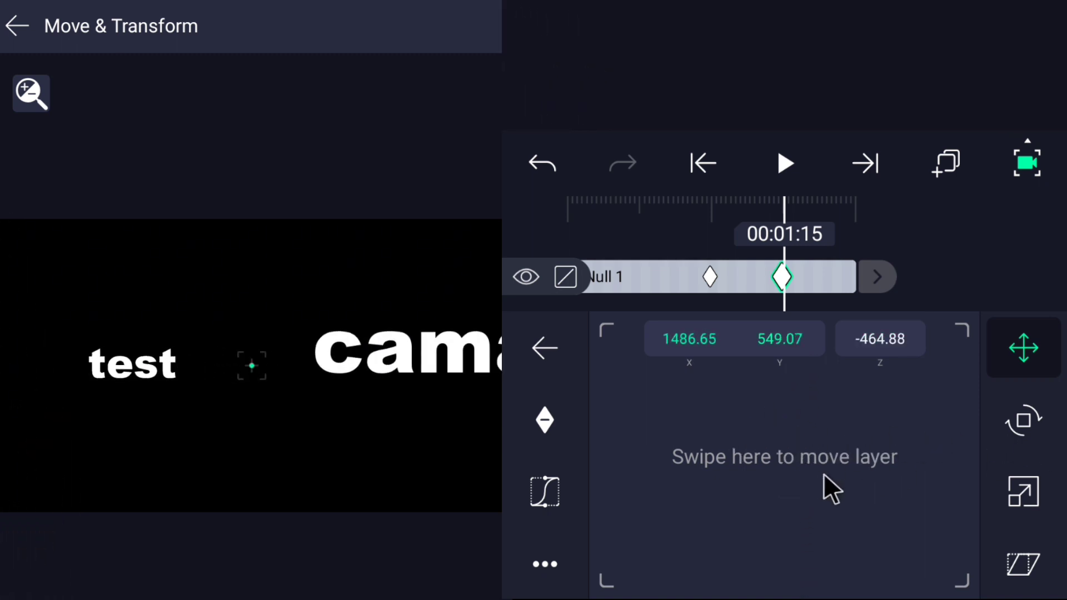
{"action": "left_click_drag", "start_coordinate": [830, 490], "coordinate": [857, 503]}
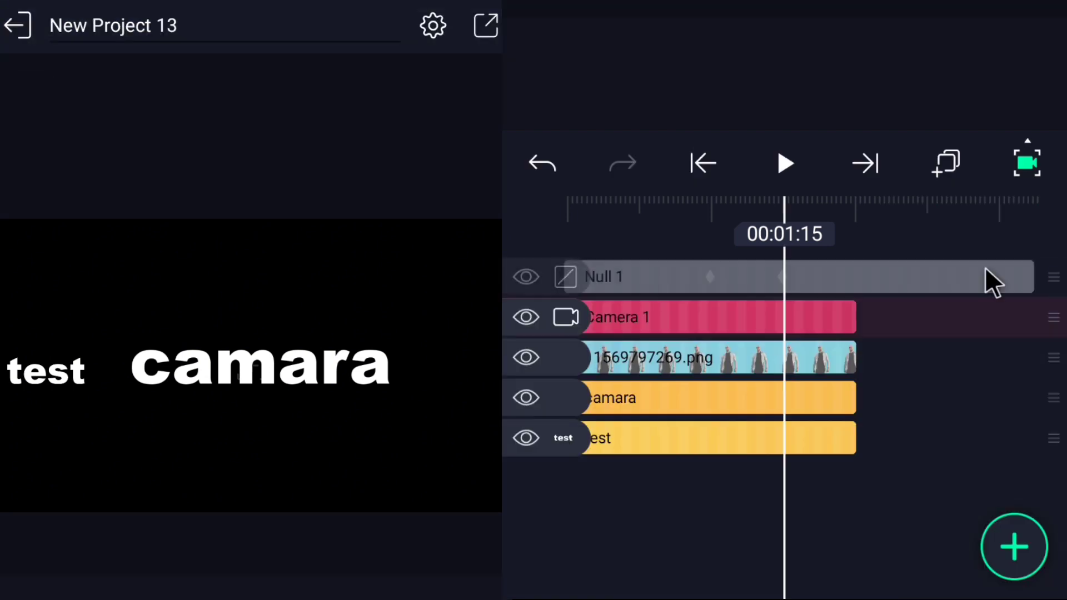
Step: Extend Camera 1, the character image and the text layers to Null 1's length
{"action": "left_click", "coordinate": [680, 316]}
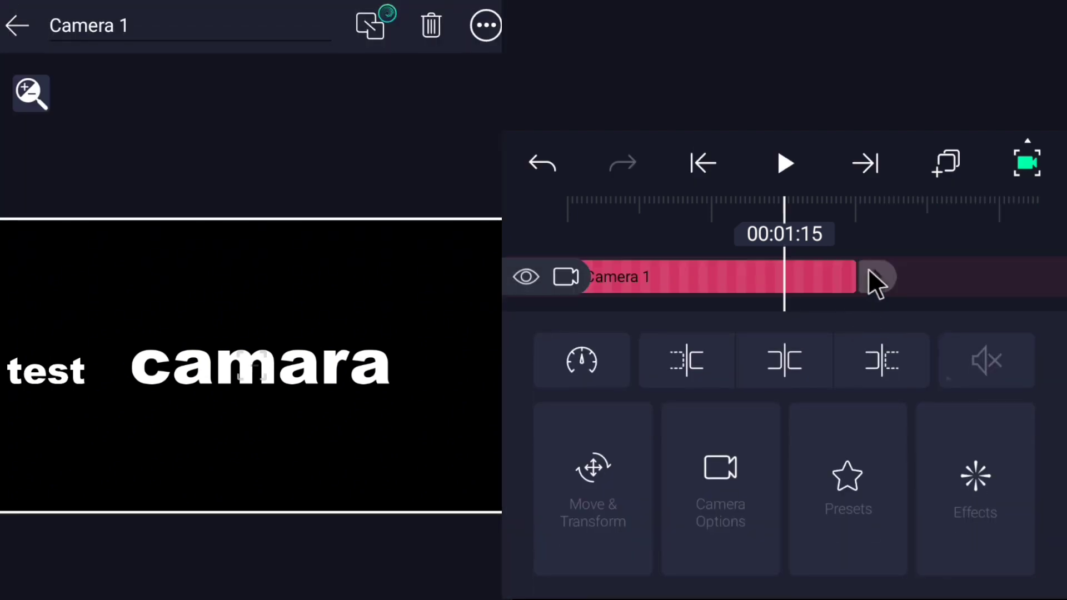
{"action": "left_click_drag", "start_coordinate": [878, 279], "coordinate": [1048, 279]}
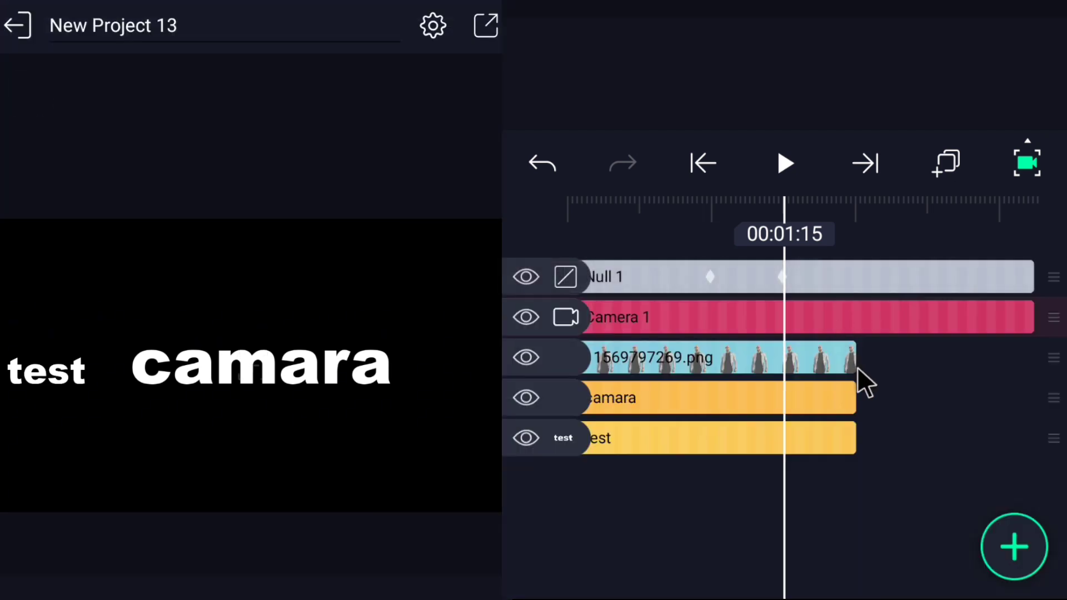
{"action": "left_click", "coordinate": [680, 357]}
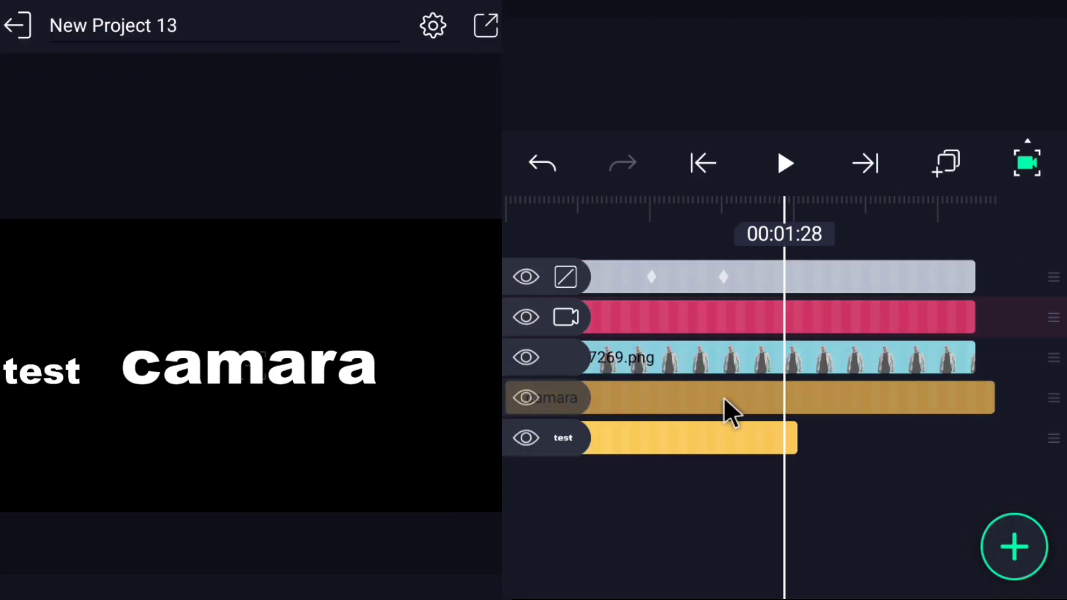
{"action": "left_click", "coordinate": [688, 438]}
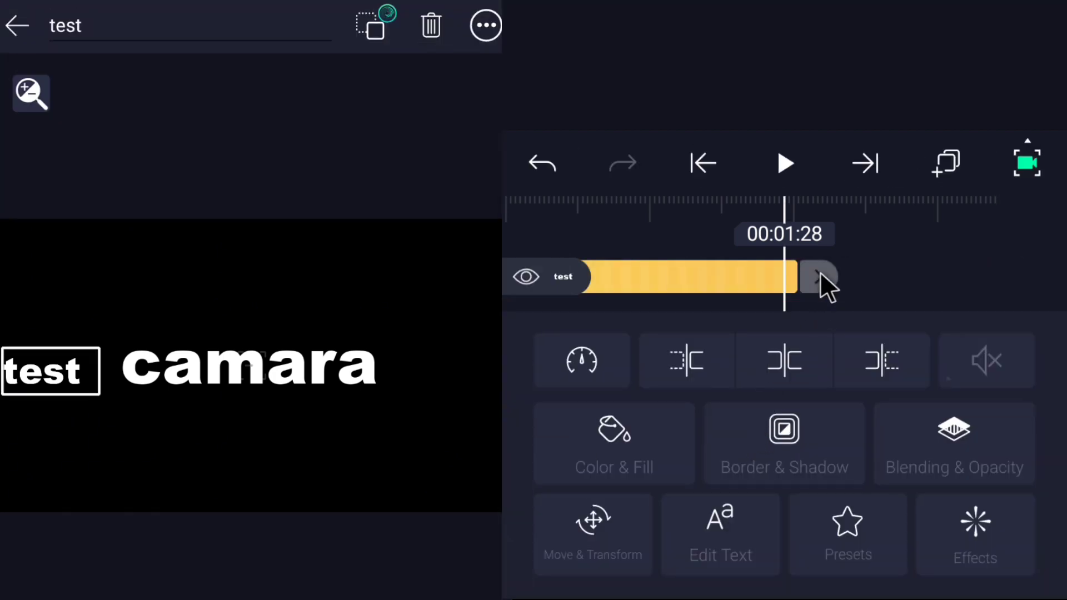
{"action": "left_click_drag", "start_coordinate": [820, 279], "coordinate": [1013, 279]}
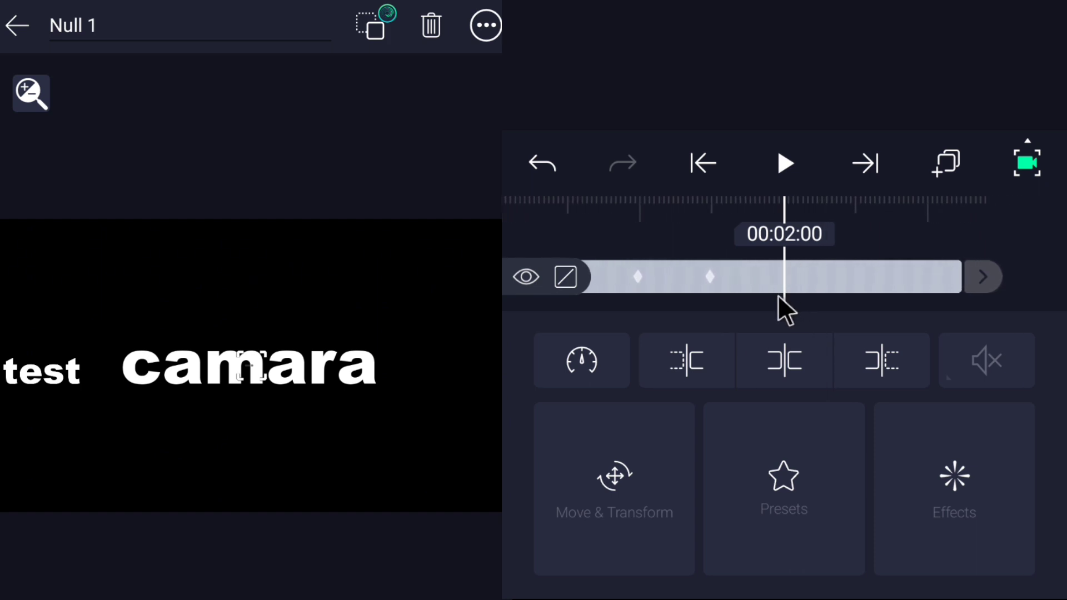
Step: Add a third position keyframe to Null 1 at 00:02:15
{"action": "left_click", "coordinate": [613, 487]}
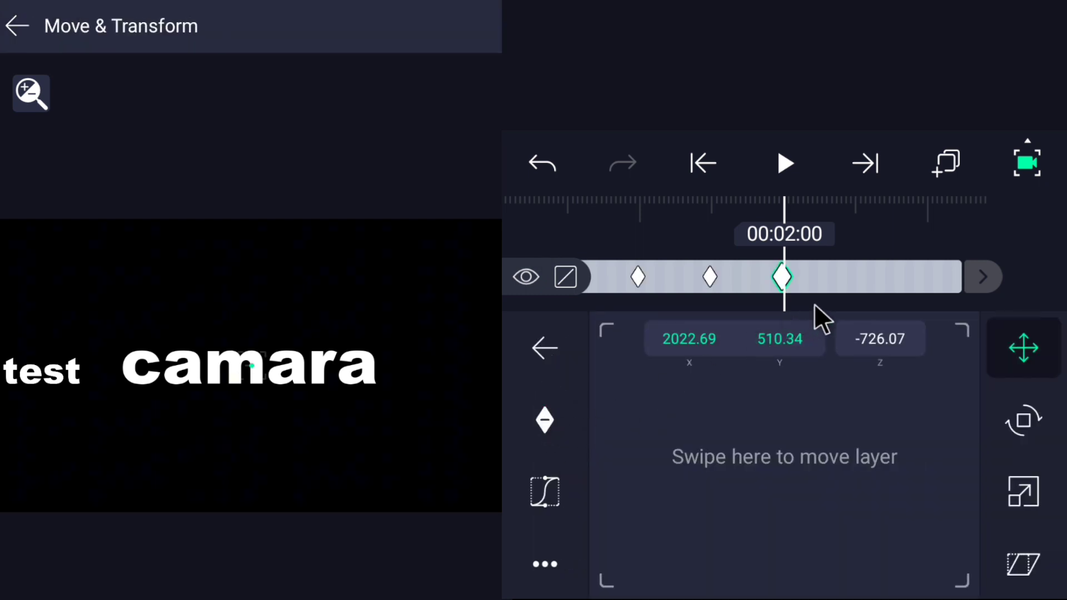
{"action": "left_click_drag", "start_coordinate": [784, 276], "coordinate": [810, 293]}
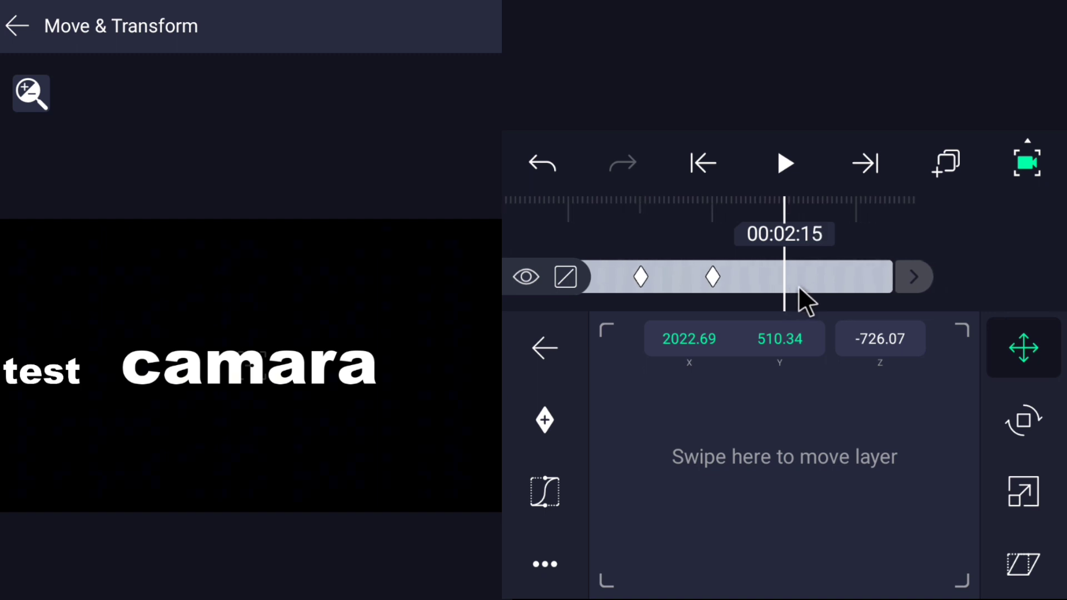
{"action": "left_click", "coordinate": [784, 277]}
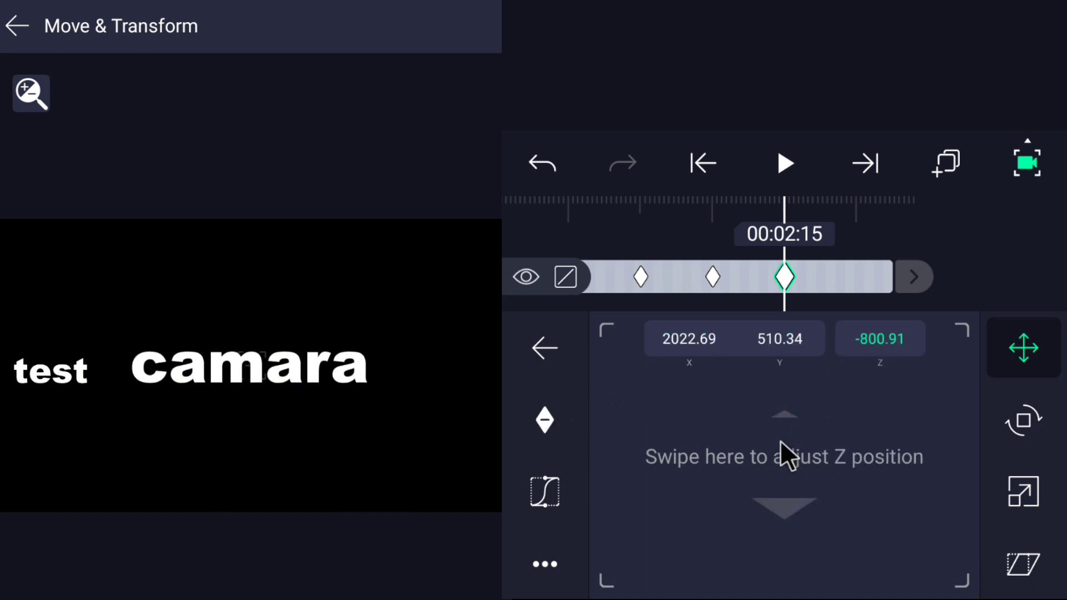
Step: Reframe that keyframe to centre the character, with Z pushed to about -1348
{"action": "left_click_drag", "start_coordinate": [785, 463], "coordinate": [801, 367]}
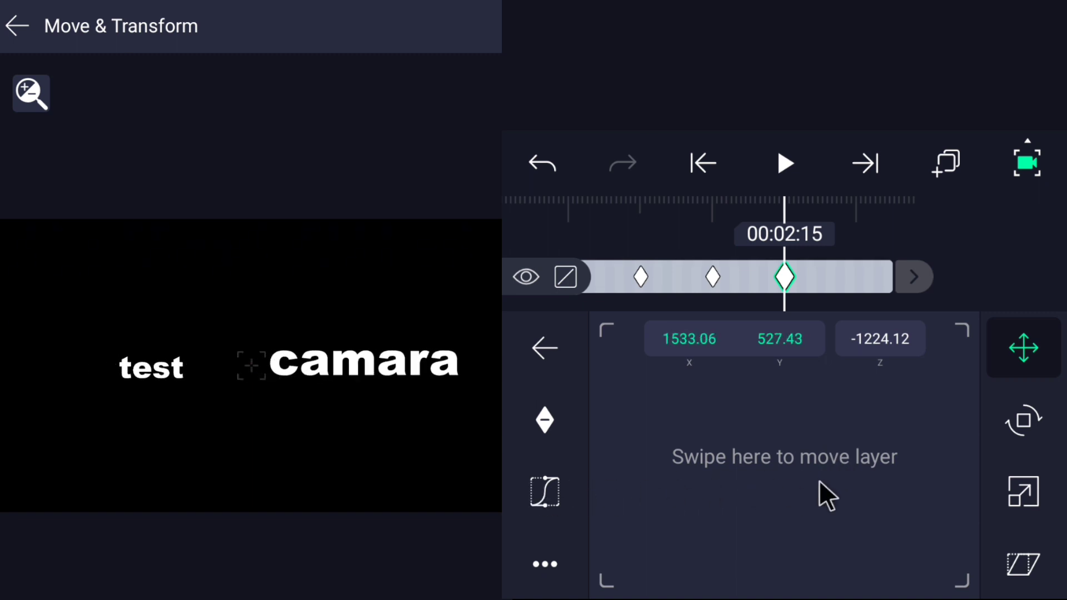
{"action": "left_click_drag", "start_coordinate": [825, 495], "coordinate": [735, 466]}
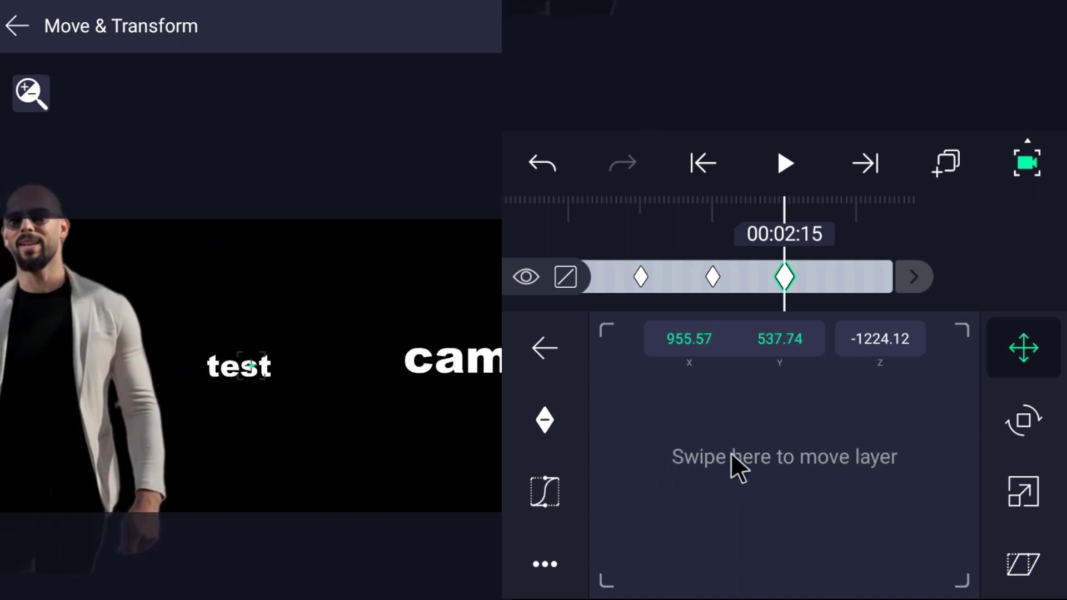
{"action": "left_click_drag", "start_coordinate": [739, 466], "coordinate": [759, 483]}
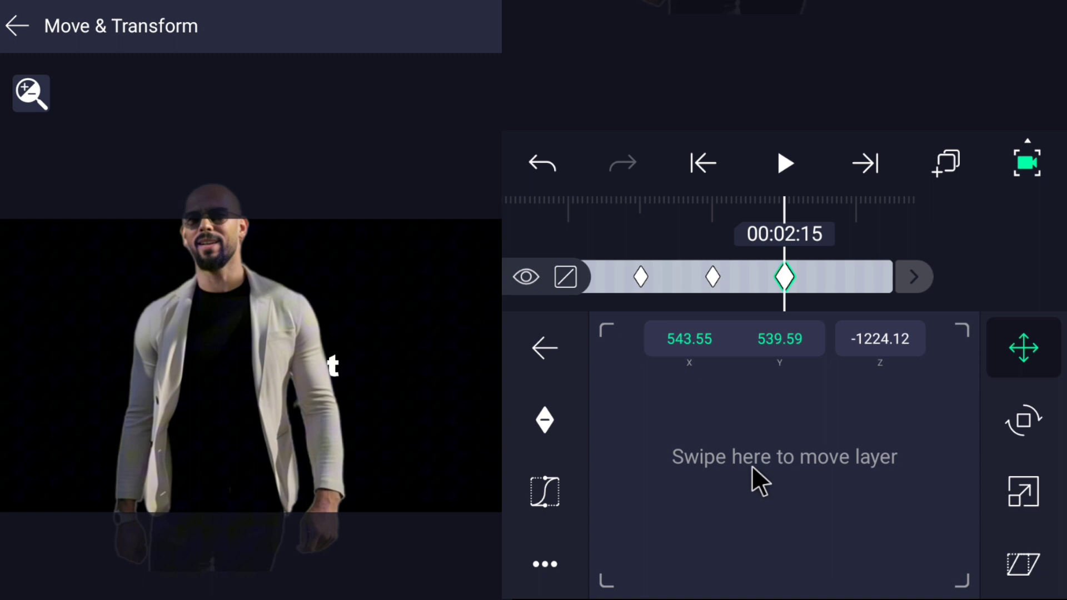
{"action": "left_click_drag", "start_coordinate": [758, 476], "coordinate": [749, 391]}
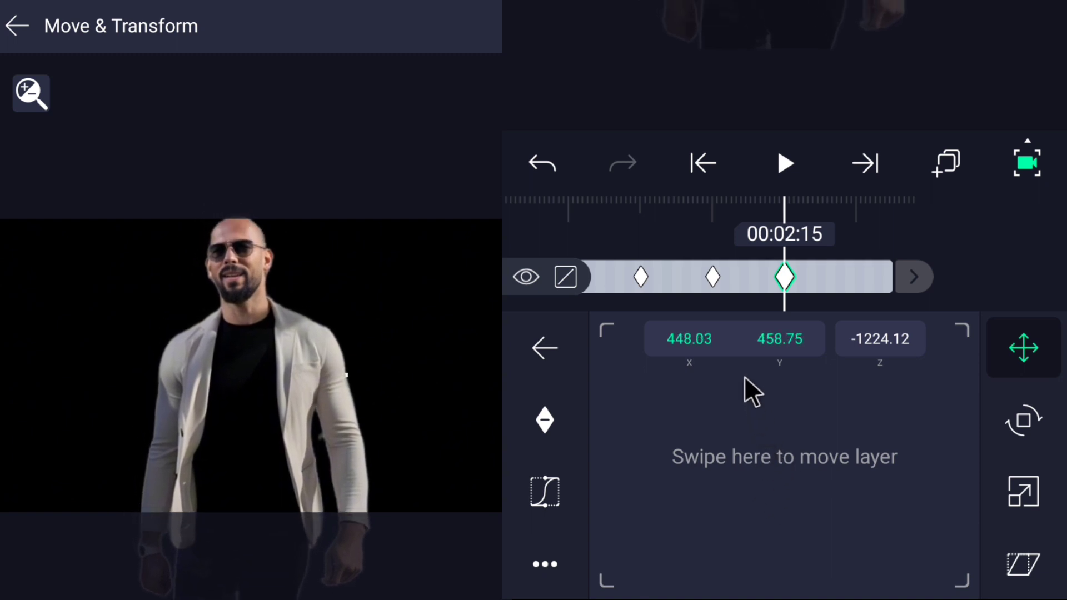
{"action": "left_click_drag", "start_coordinate": [783, 394], "coordinate": [830, 497]}
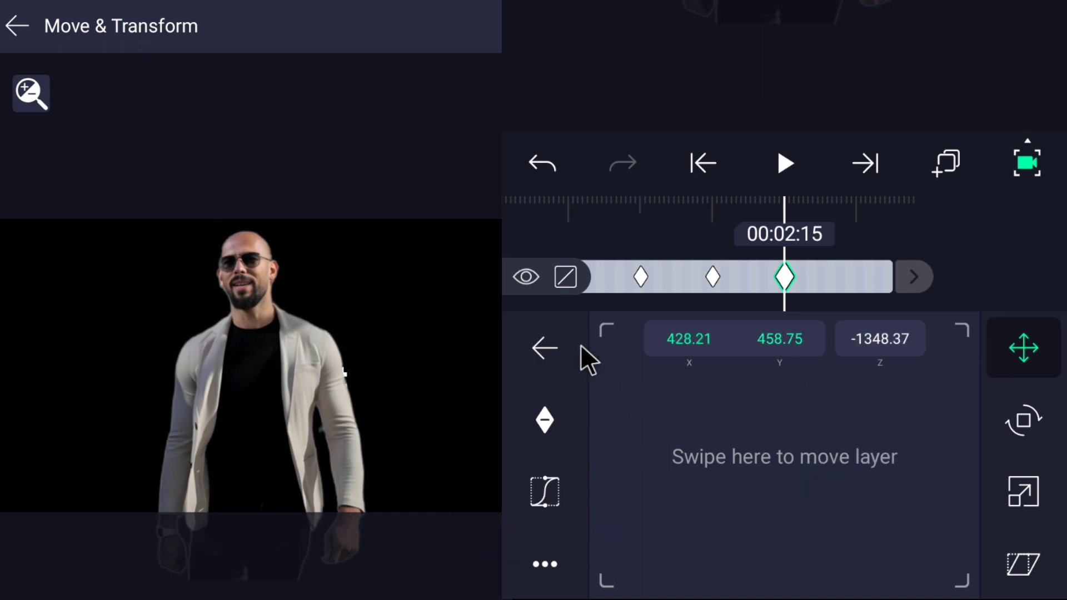
{"action": "mouse_move", "coordinate": [976, 282]}
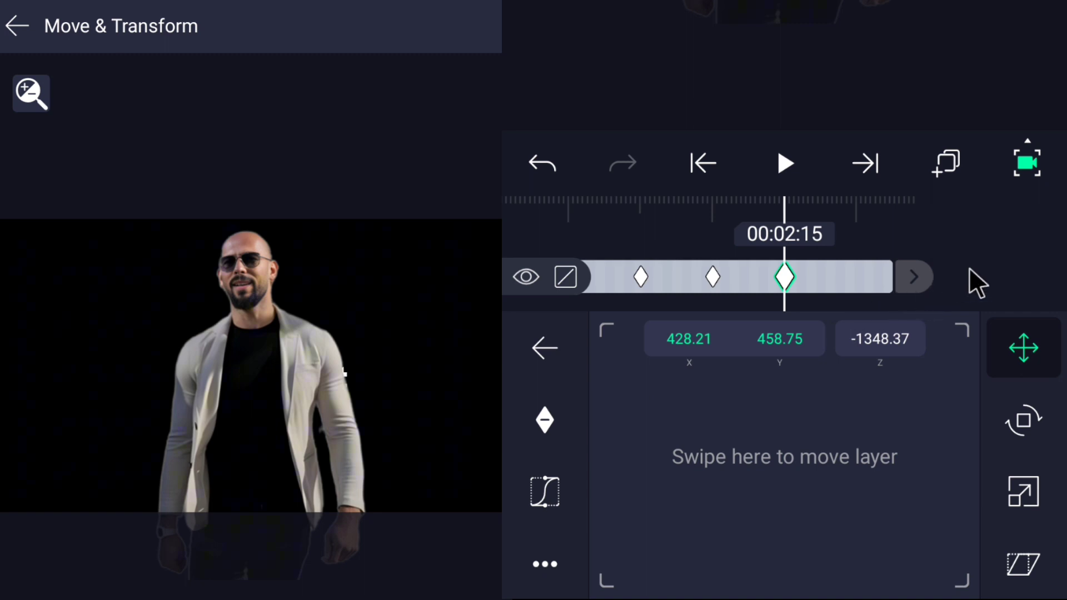
{"action": "left_click", "coordinate": [15, 25]}
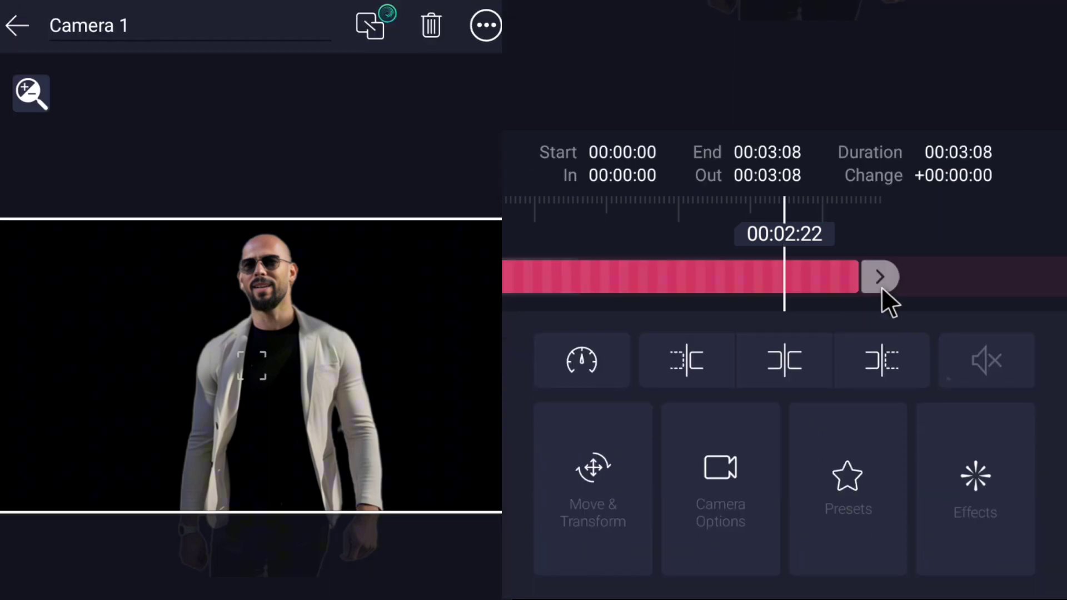
Step: Trim Camera 1 to end at 00:03:01 and go back to the project timeline
{"action": "left_click_drag", "start_coordinate": [882, 277], "coordinate": [847, 277]}
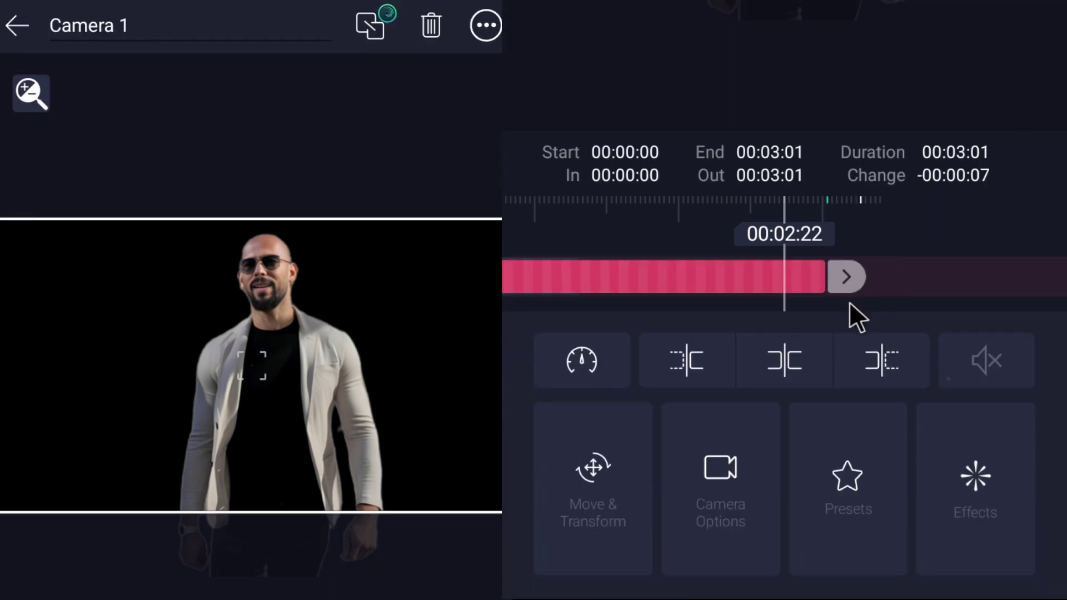
{"action": "left_click", "coordinate": [17, 25]}
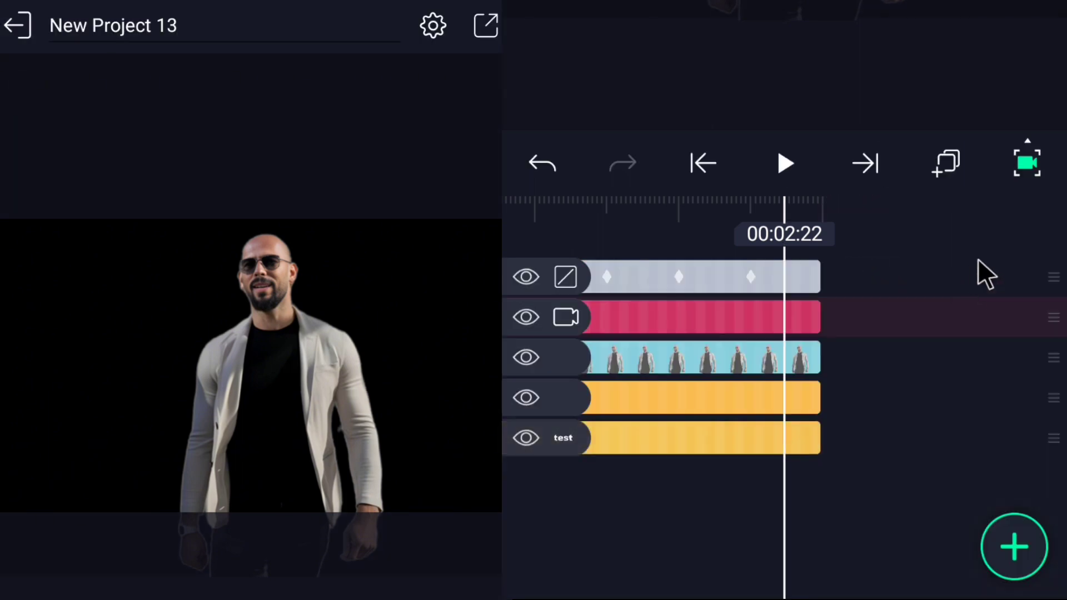
{"action": "mouse_move", "coordinate": [800, 504]}
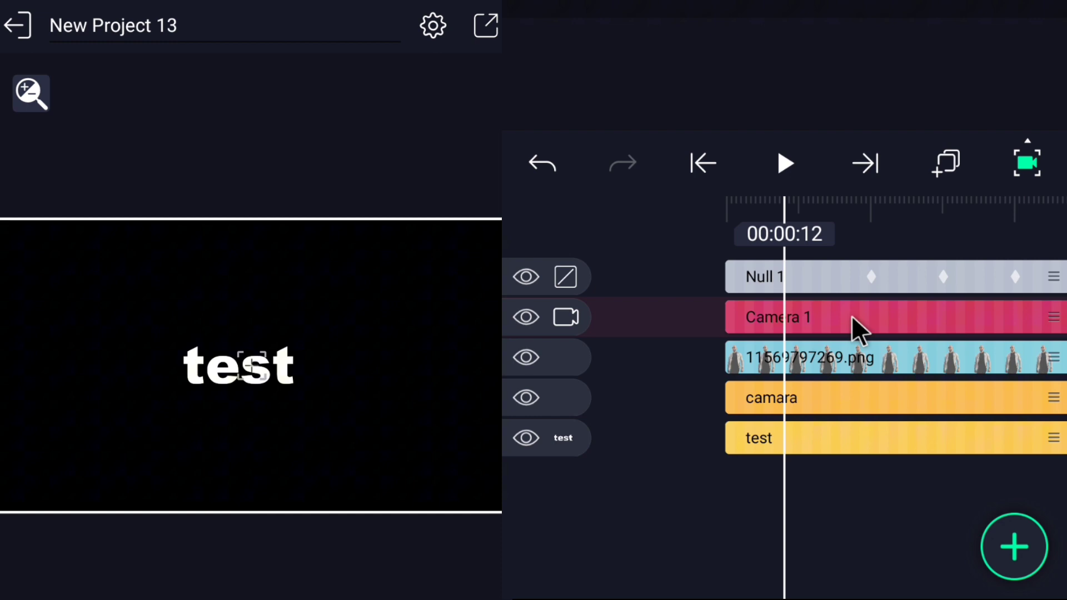
Step: Turn on fog in Camera 1's options and change its colour to black
{"action": "left_click", "coordinate": [777, 316]}
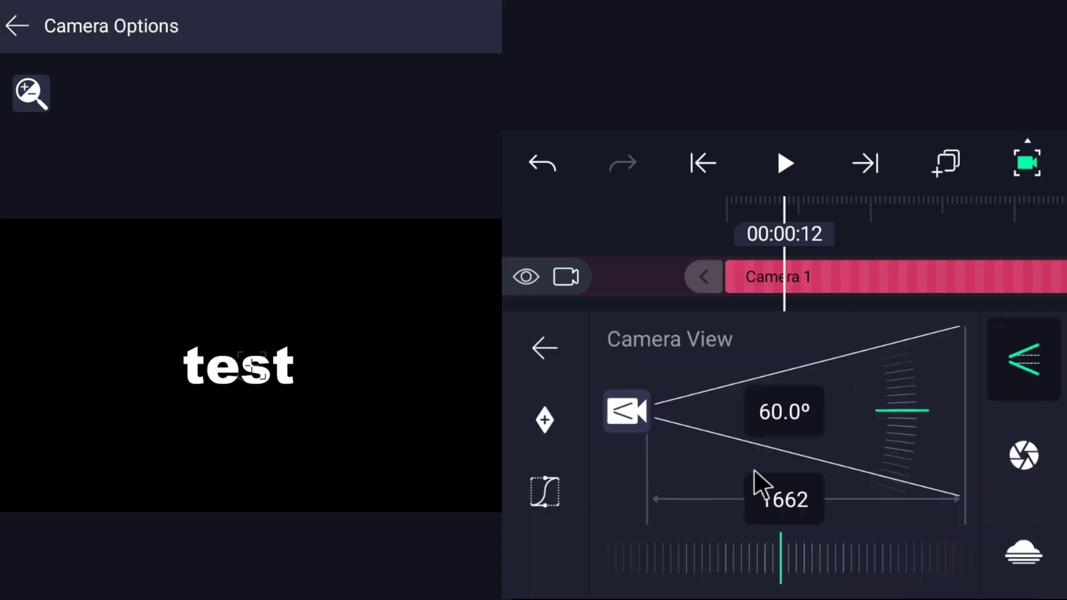
{"action": "left_click", "coordinate": [1024, 551]}
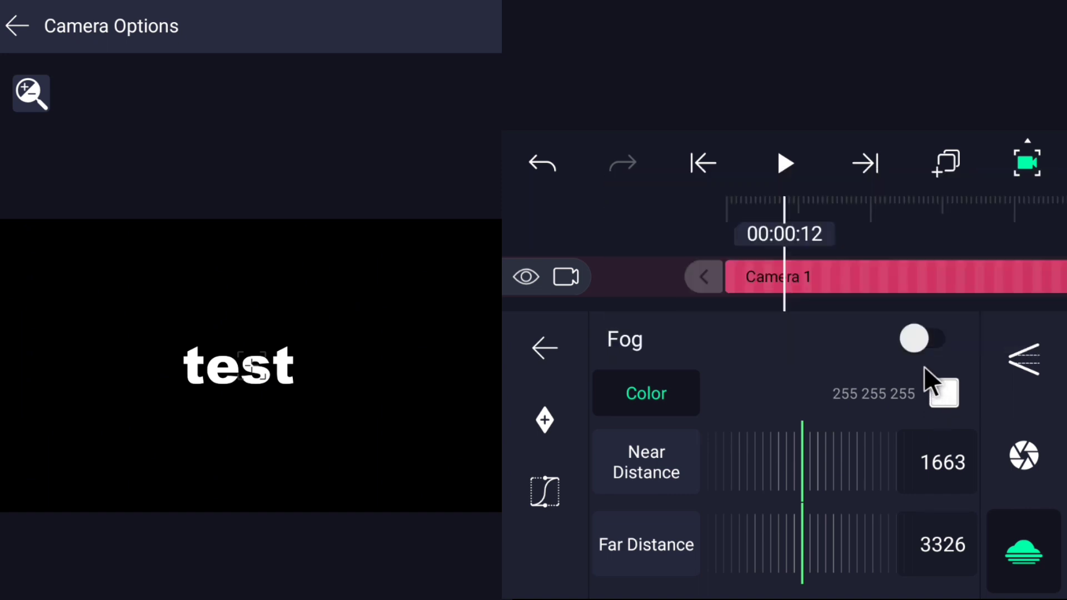
{"action": "left_click", "coordinate": [922, 338]}
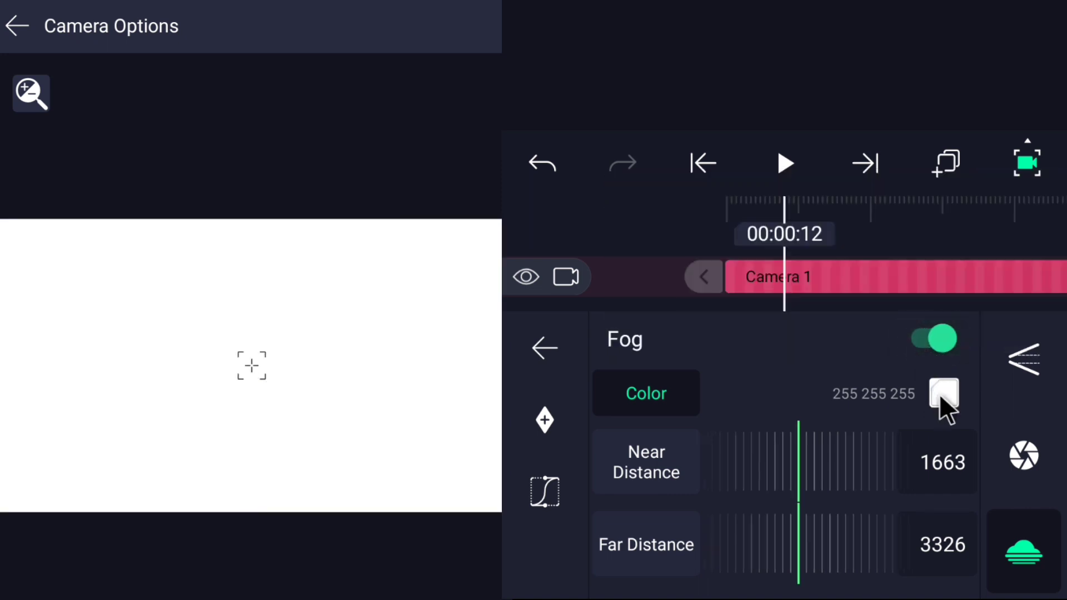
{"action": "left_click", "coordinate": [944, 394]}
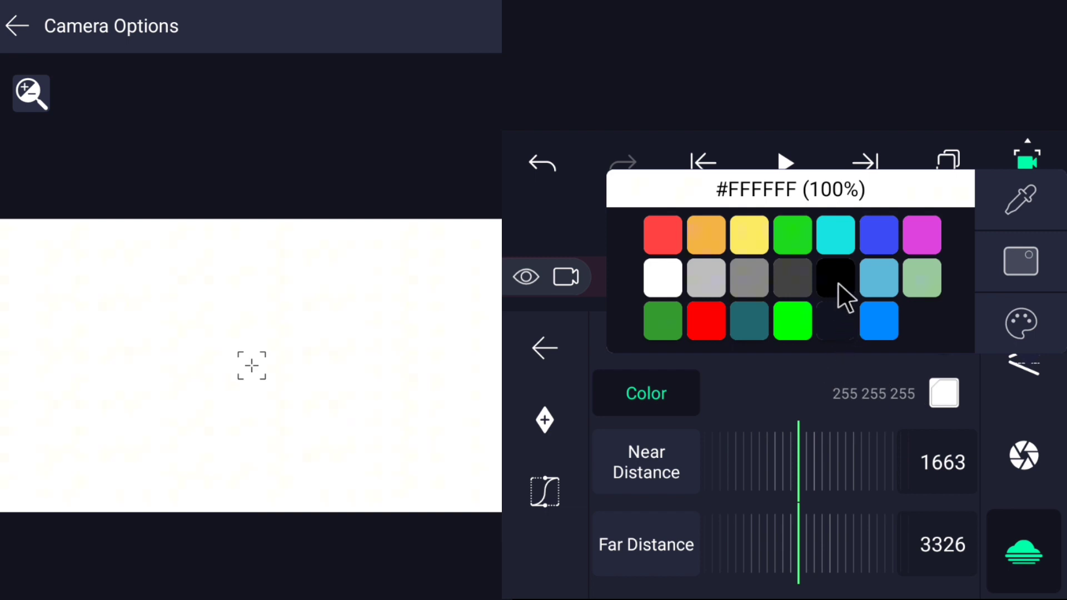
{"action": "left_click", "coordinate": [835, 277]}
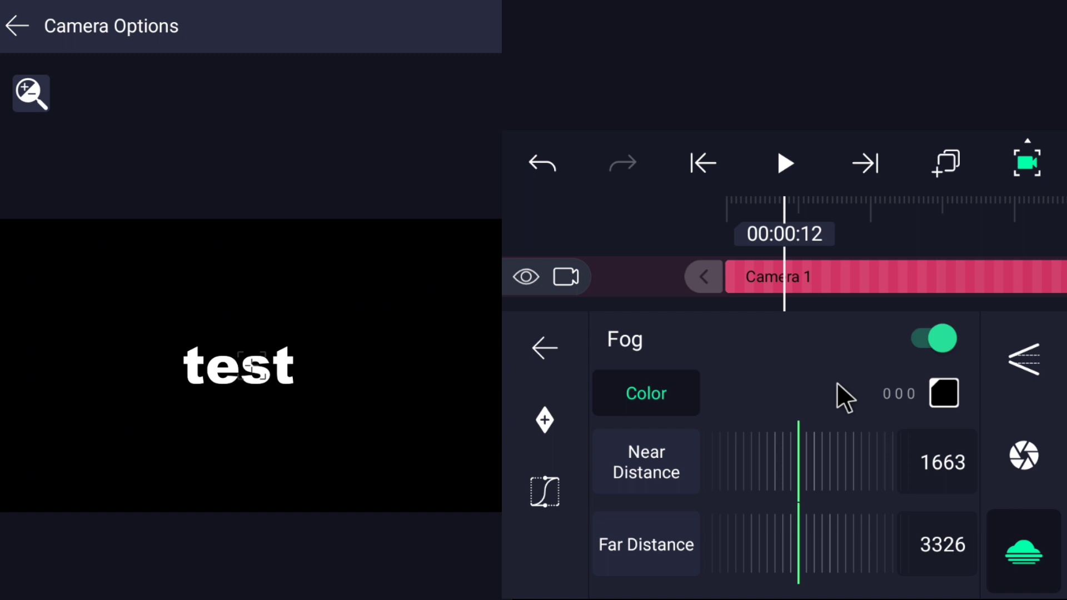
{"action": "mouse_move", "coordinate": [919, 286]}
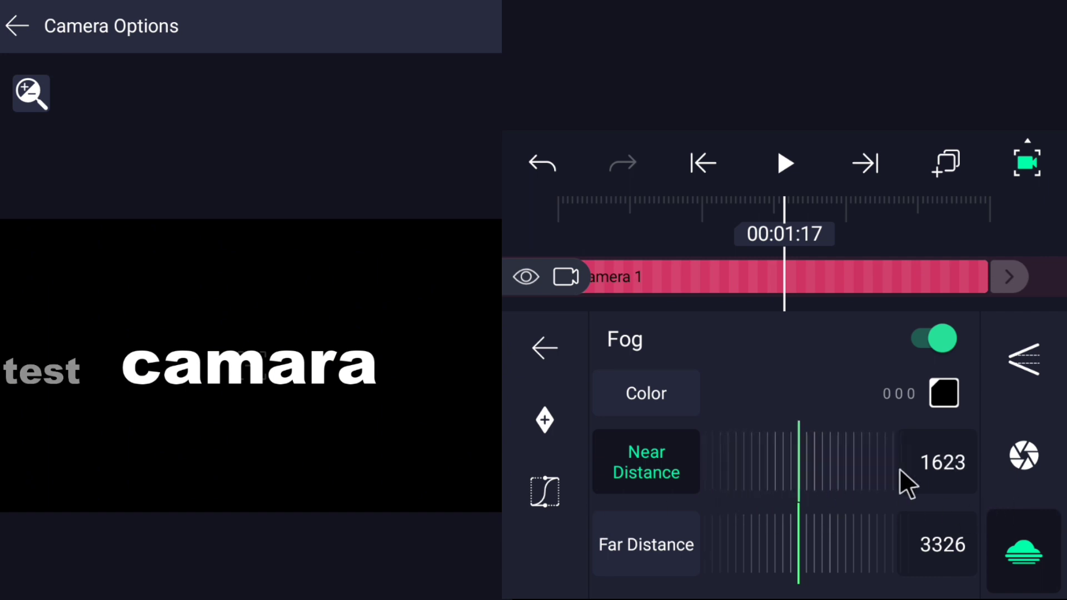
Step: Adjust fog near distance and set far distance to 2329, previewing later frames
{"action": "left_click_drag", "start_coordinate": [909, 463], "coordinate": [810, 473]}
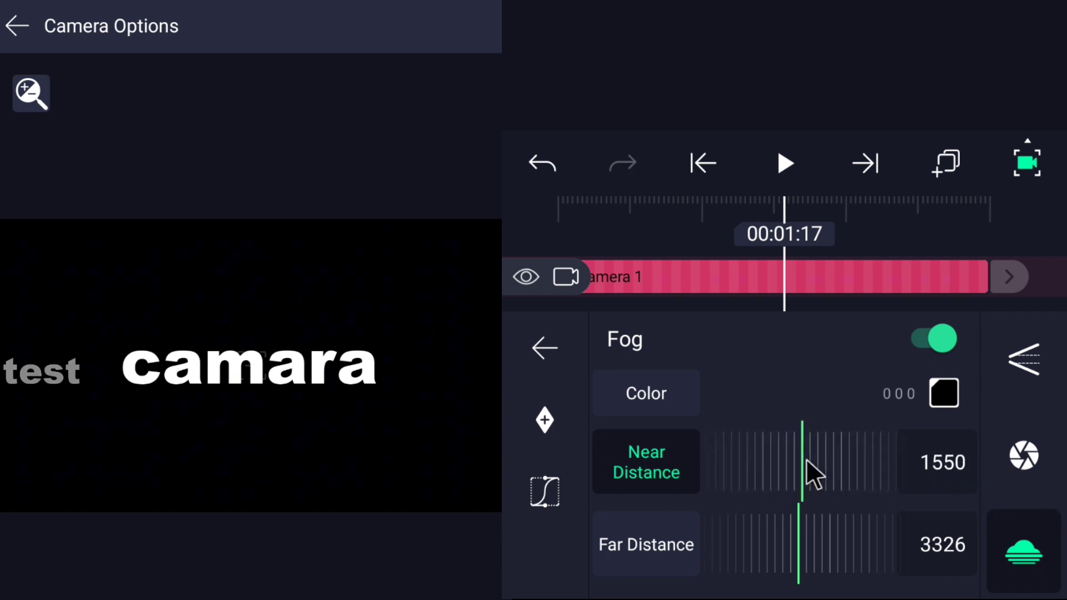
{"action": "left_click_drag", "start_coordinate": [813, 473], "coordinate": [799, 463]}
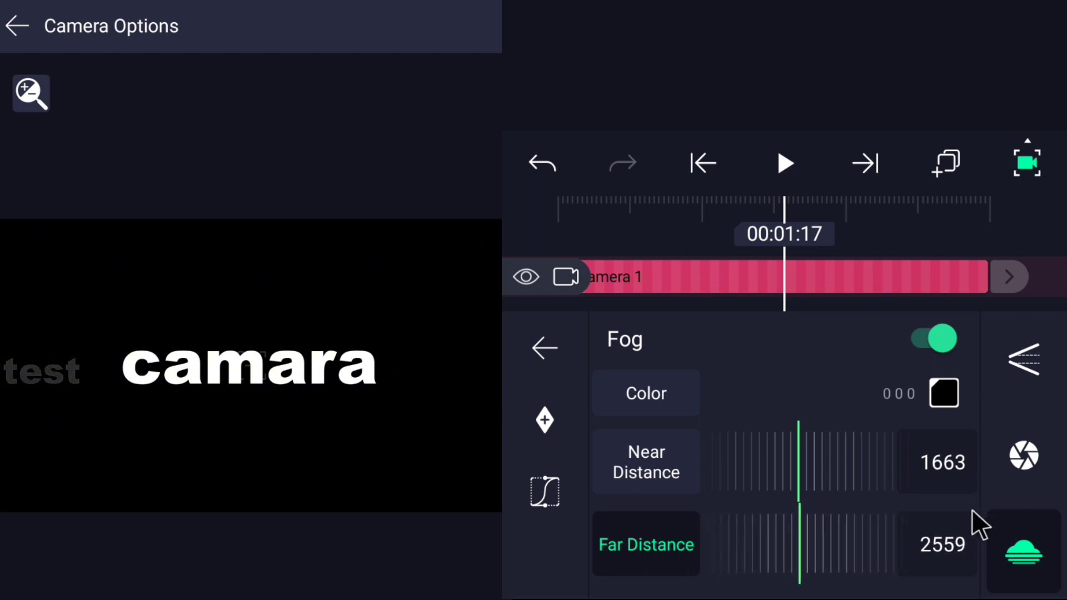
{"action": "left_click_drag", "start_coordinate": [980, 521], "coordinate": [782, 558]}
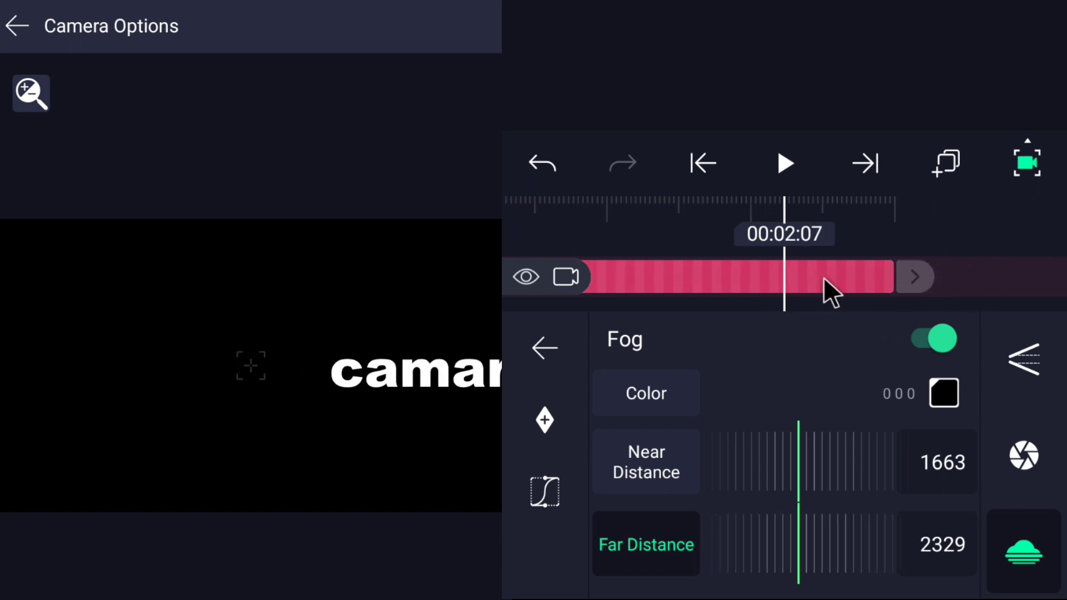
{"action": "left_click_drag", "start_coordinate": [830, 285], "coordinate": [786, 286]}
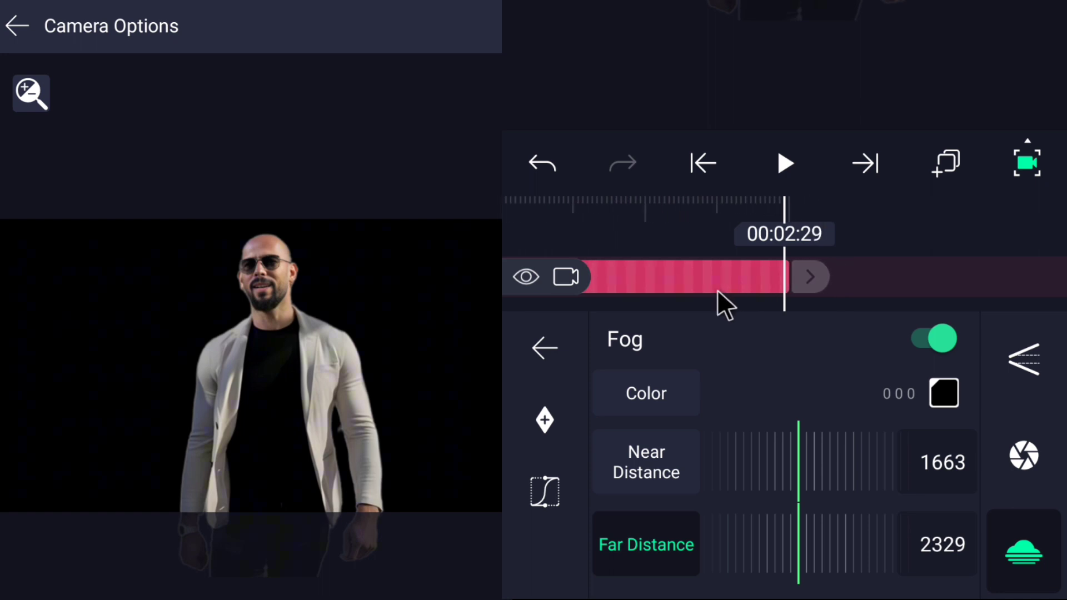
{"action": "left_click", "coordinate": [543, 348]}
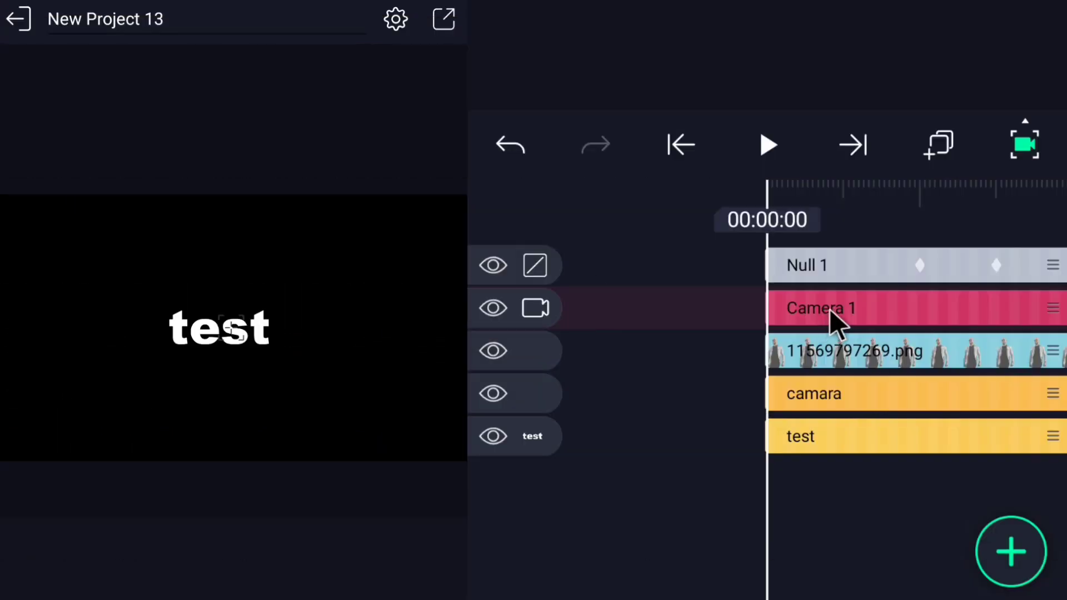
Step: Search the effect library for 'moti' and apply Motion Blur to Camera 1
{"action": "left_click", "coordinate": [820, 308]}
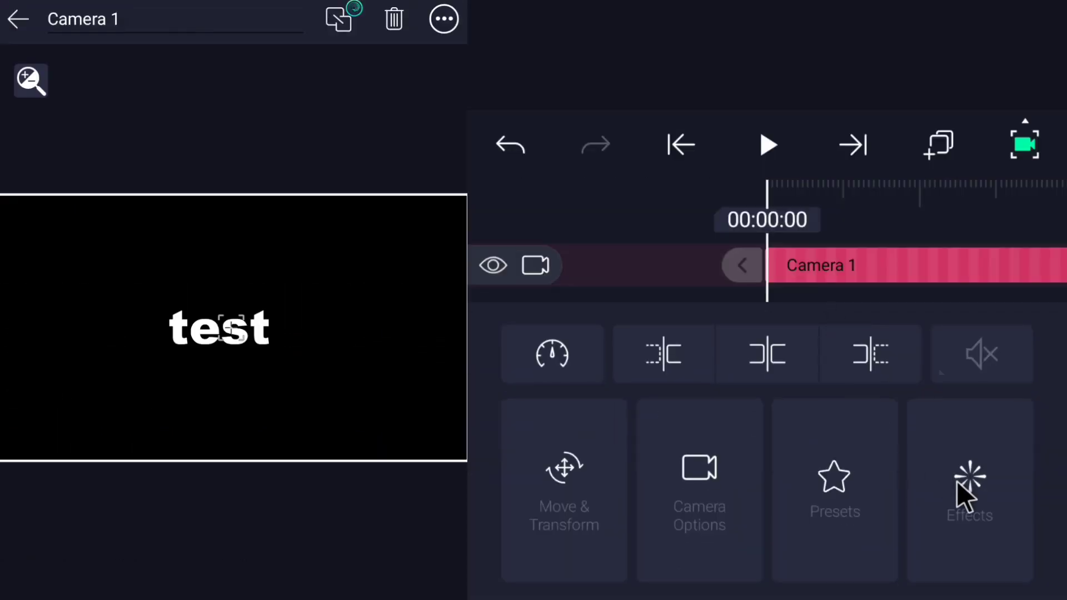
{"action": "left_click", "coordinate": [969, 490]}
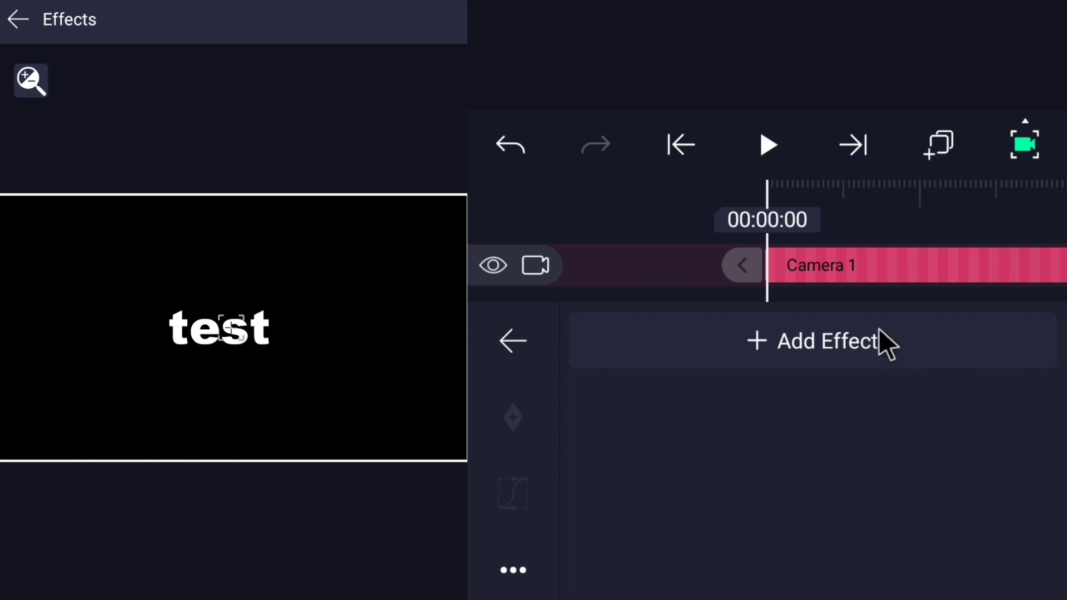
{"action": "left_click", "coordinate": [813, 341]}
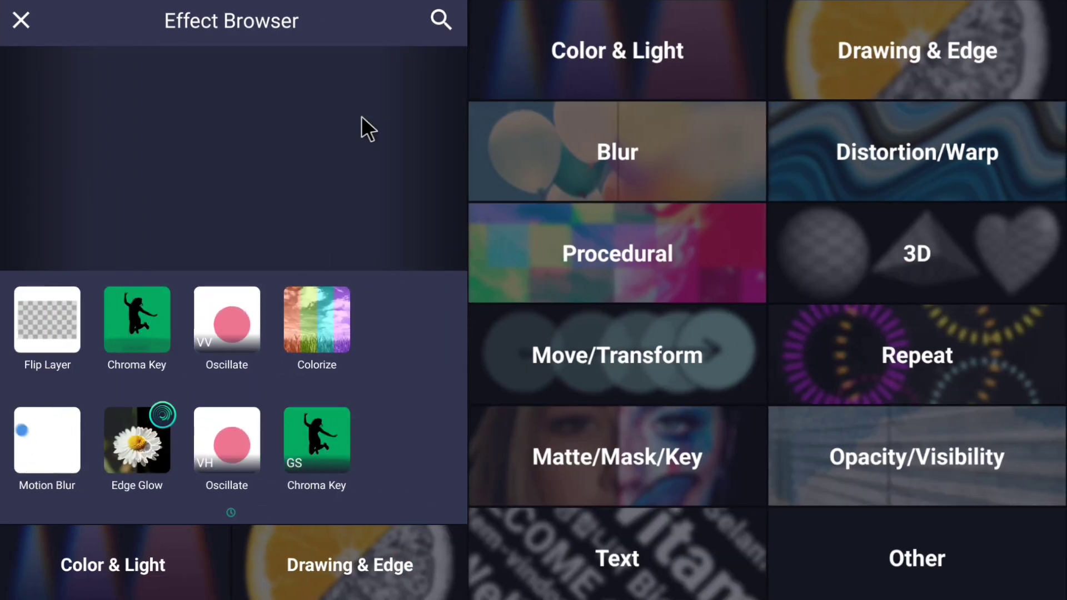
{"action": "left_click", "coordinate": [440, 20]}
{"action": "type", "text": "moti"}
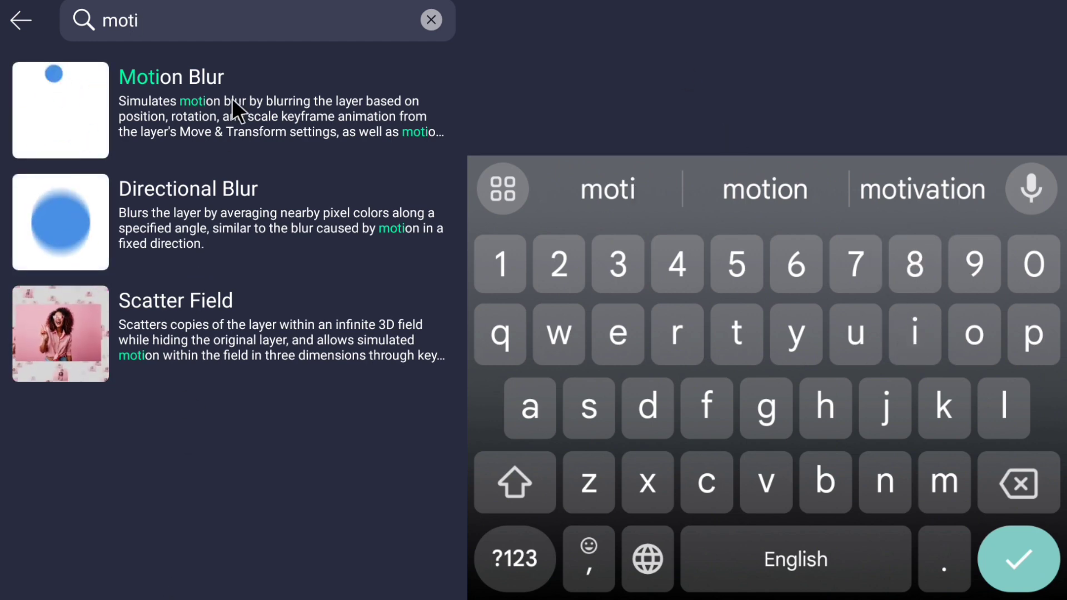
{"action": "left_click", "coordinate": [172, 77]}
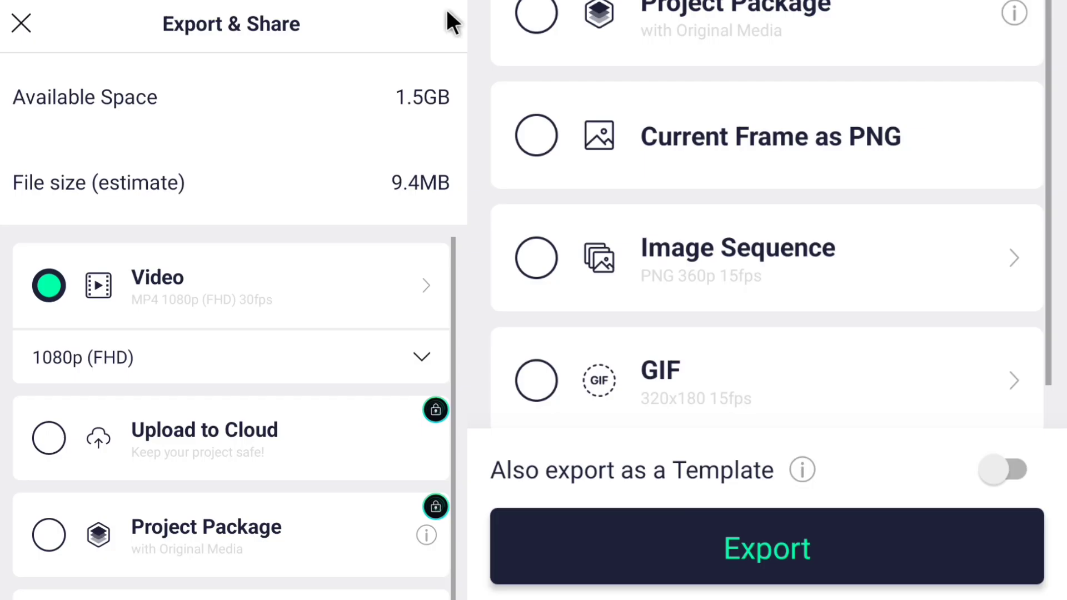
Step: Start exporting the project as a 1080p MP4 video
{"action": "left_click", "coordinate": [767, 548]}
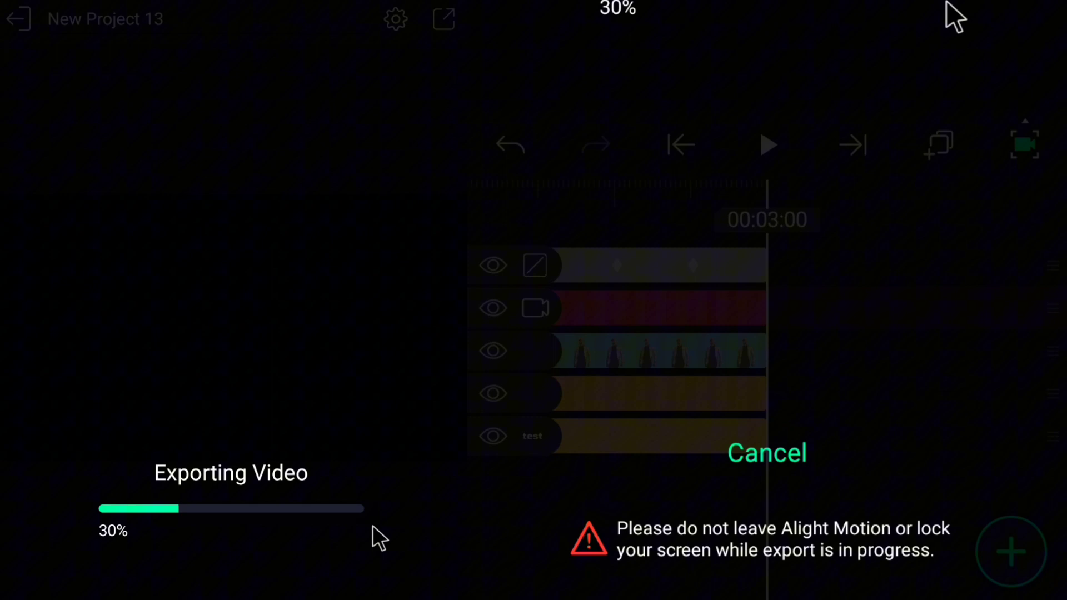